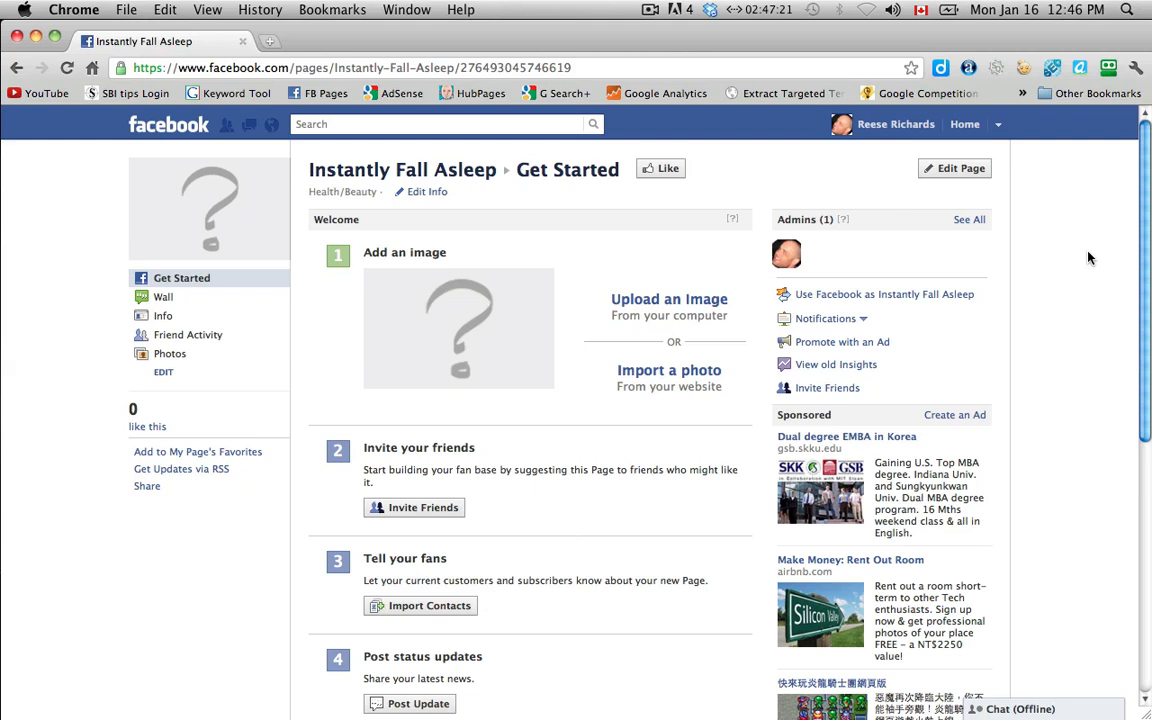
pyautogui.moveTo(518, 192)
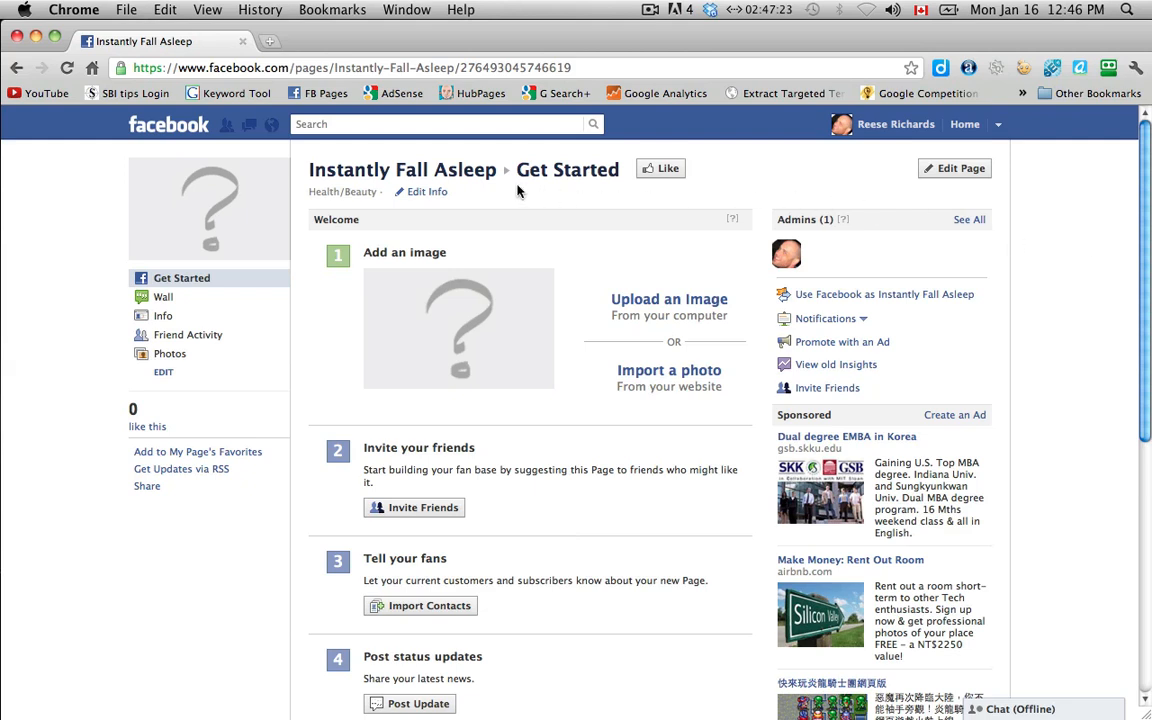
pyautogui.moveTo(740, 176)
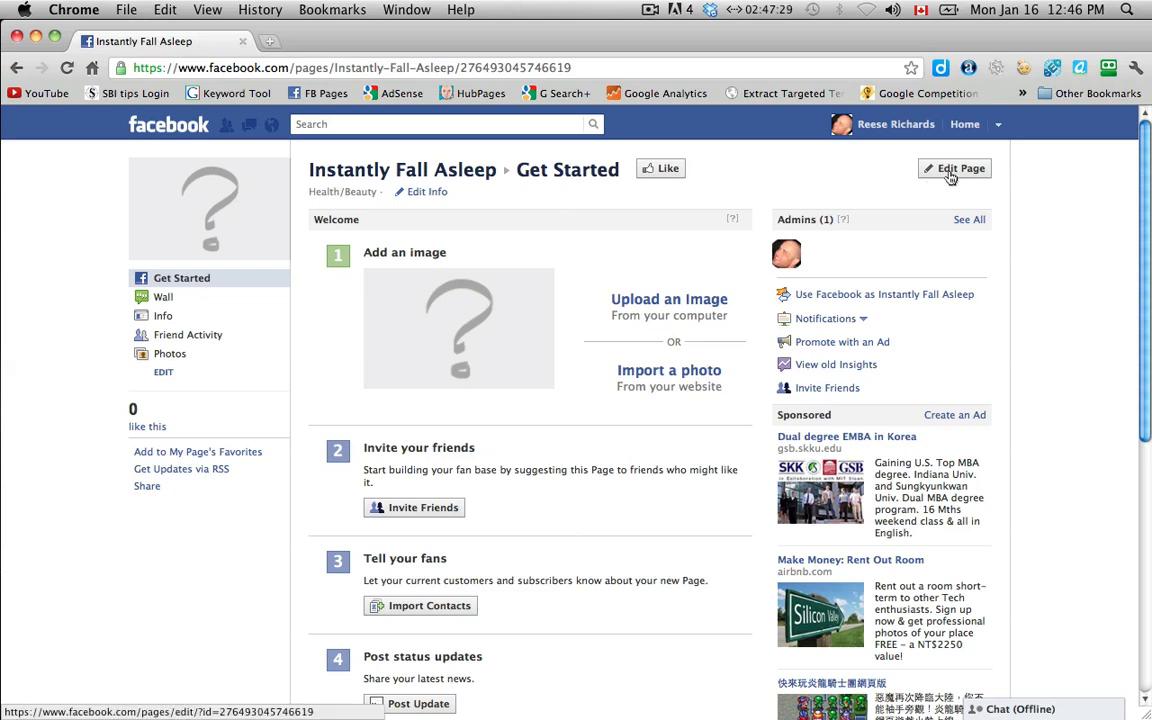
# - Enter Edit Page for Instantly Fall Asleep, landing on Manage Permissions, then head to Your Settings
pyautogui.scroll(-3)
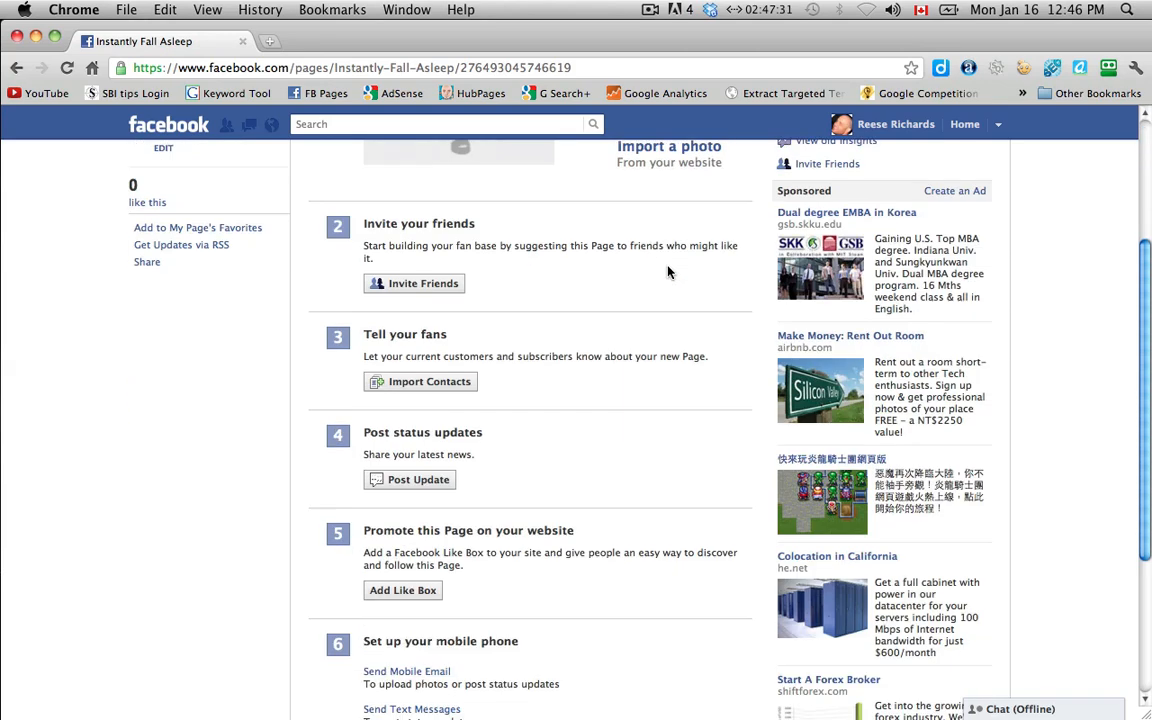
pyautogui.scroll(3)
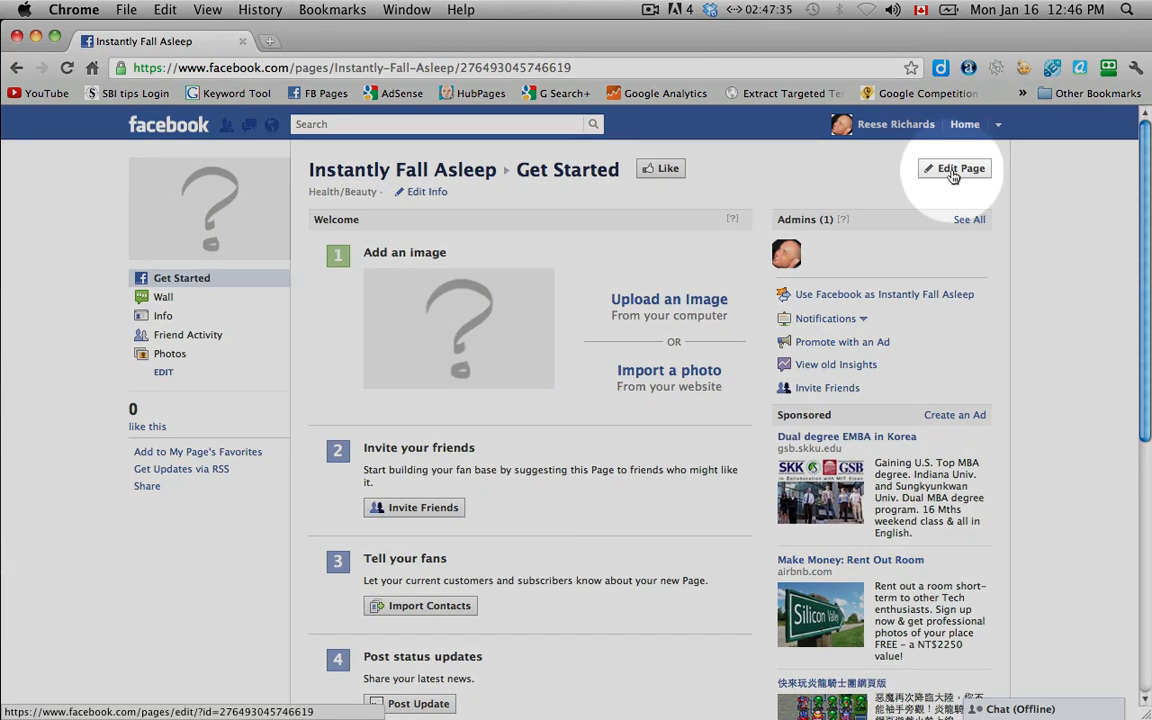
pyautogui.click(952, 168)
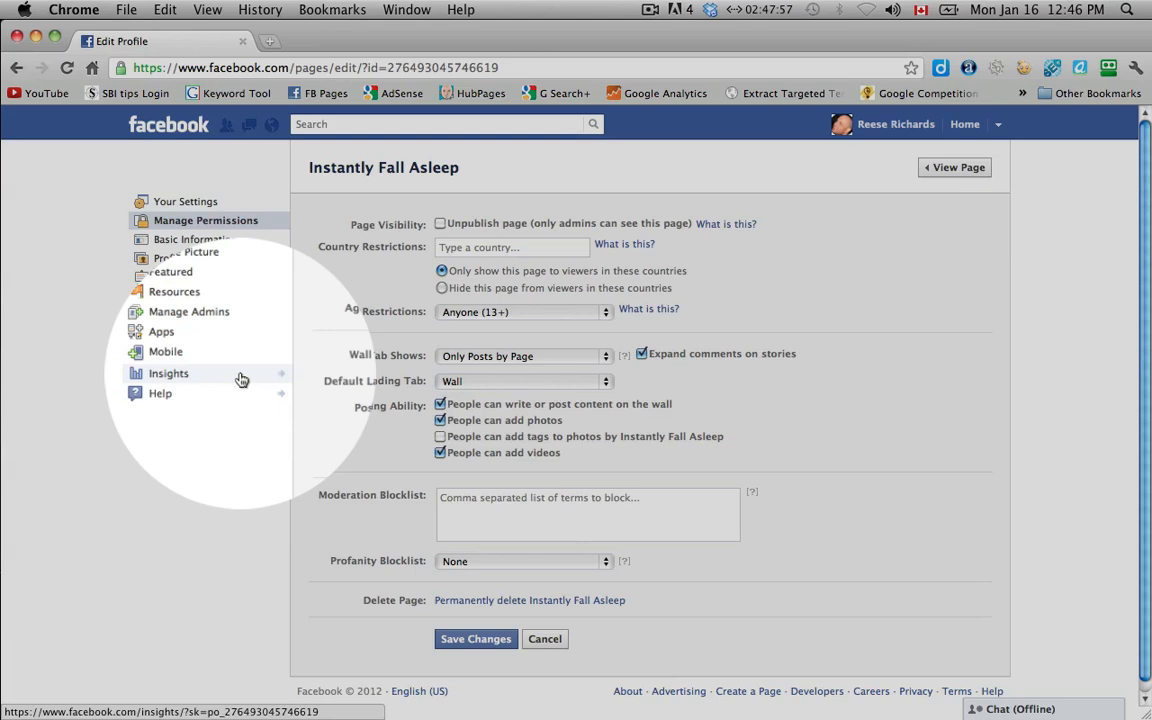
pyautogui.moveTo(262, 384)
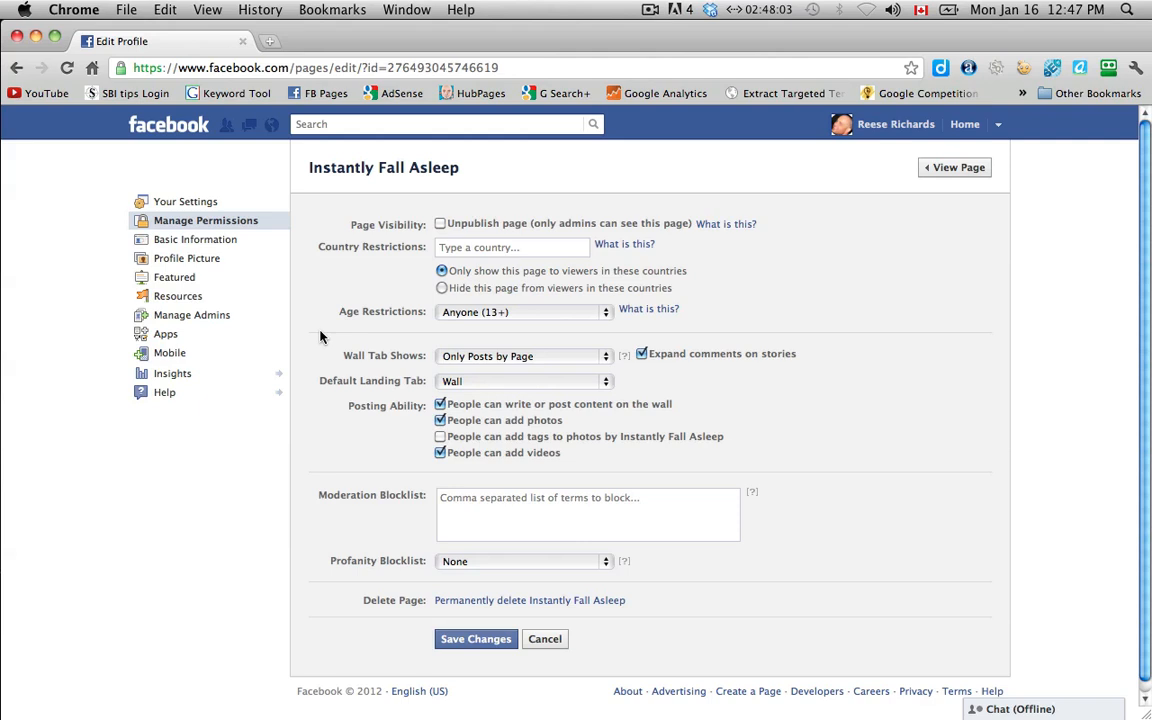
pyautogui.click(184, 200)
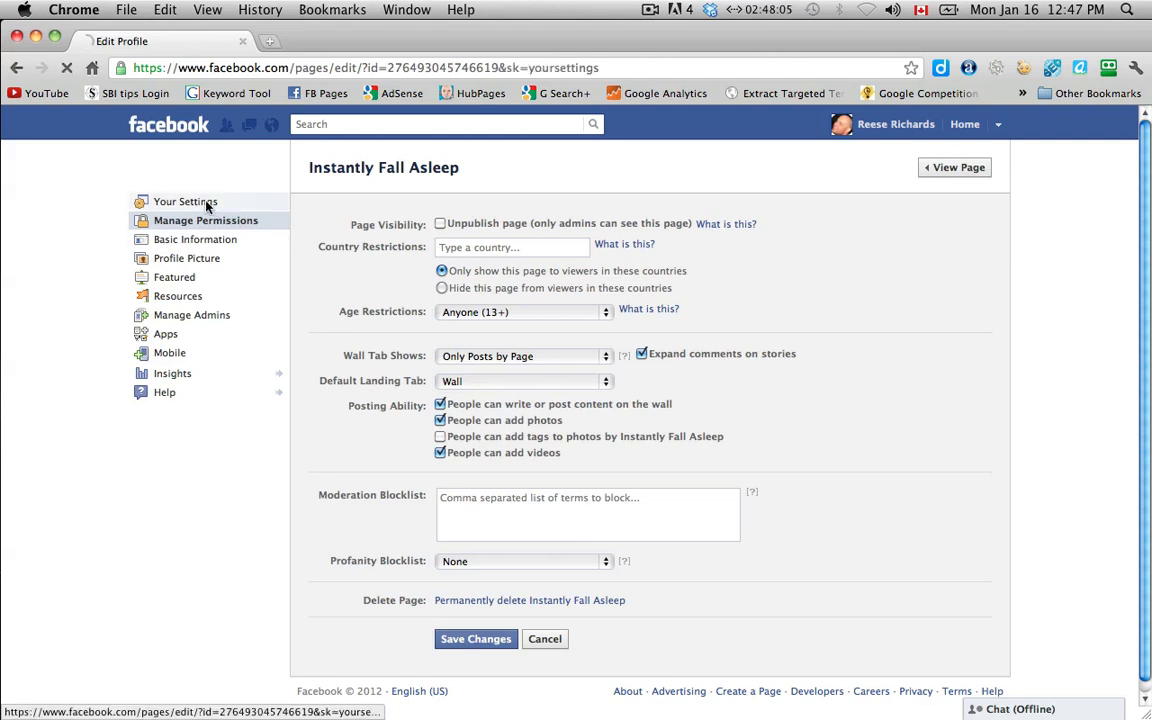
# - Show Your Settings: posting as Instantly Fall Asleep and email notifications, both enabled
pyautogui.click(188, 200)
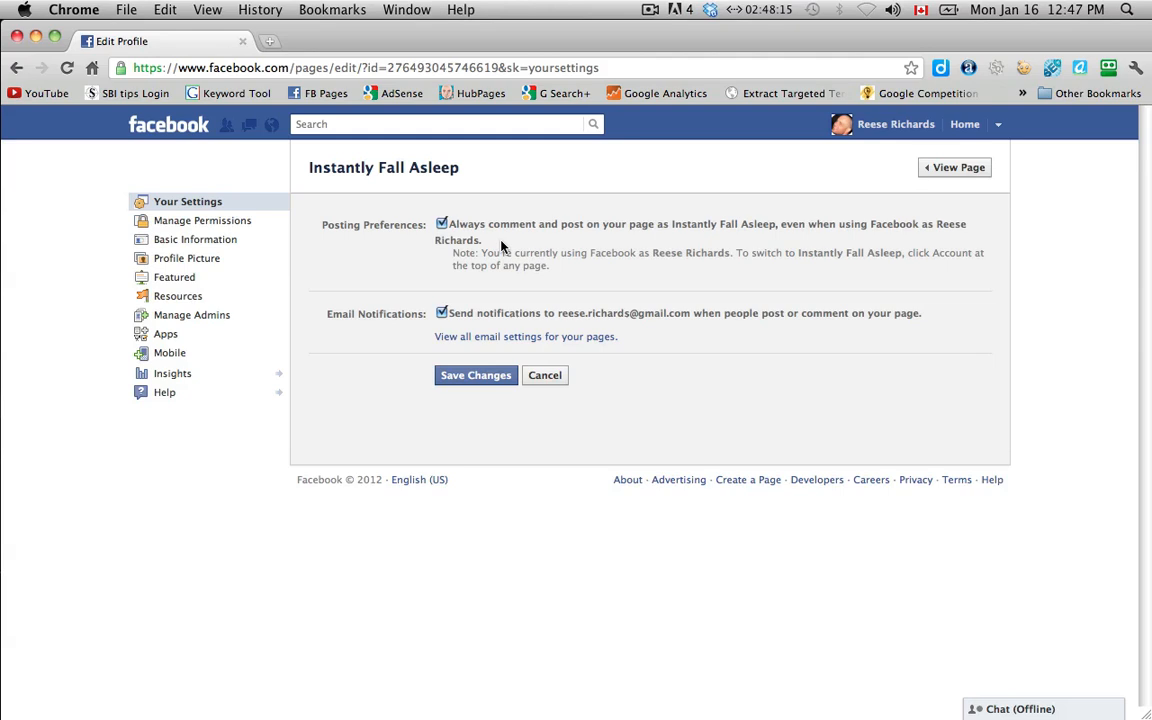
pyautogui.moveTo(638, 250)
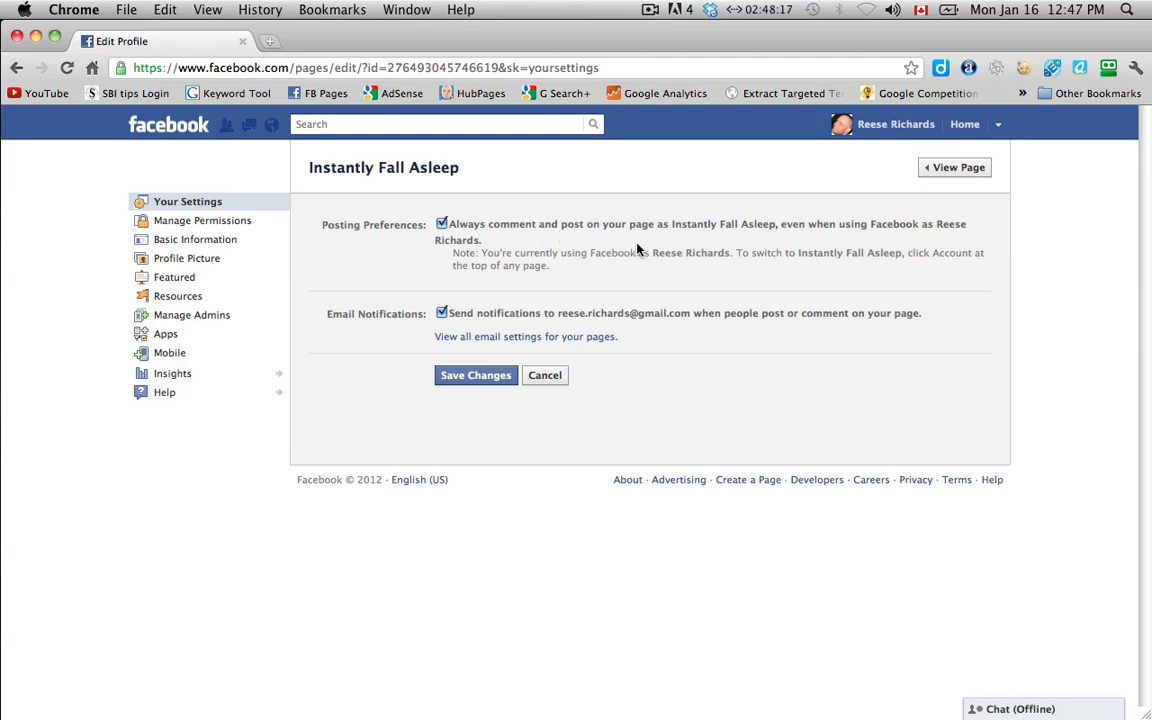
pyautogui.moveTo(724, 280)
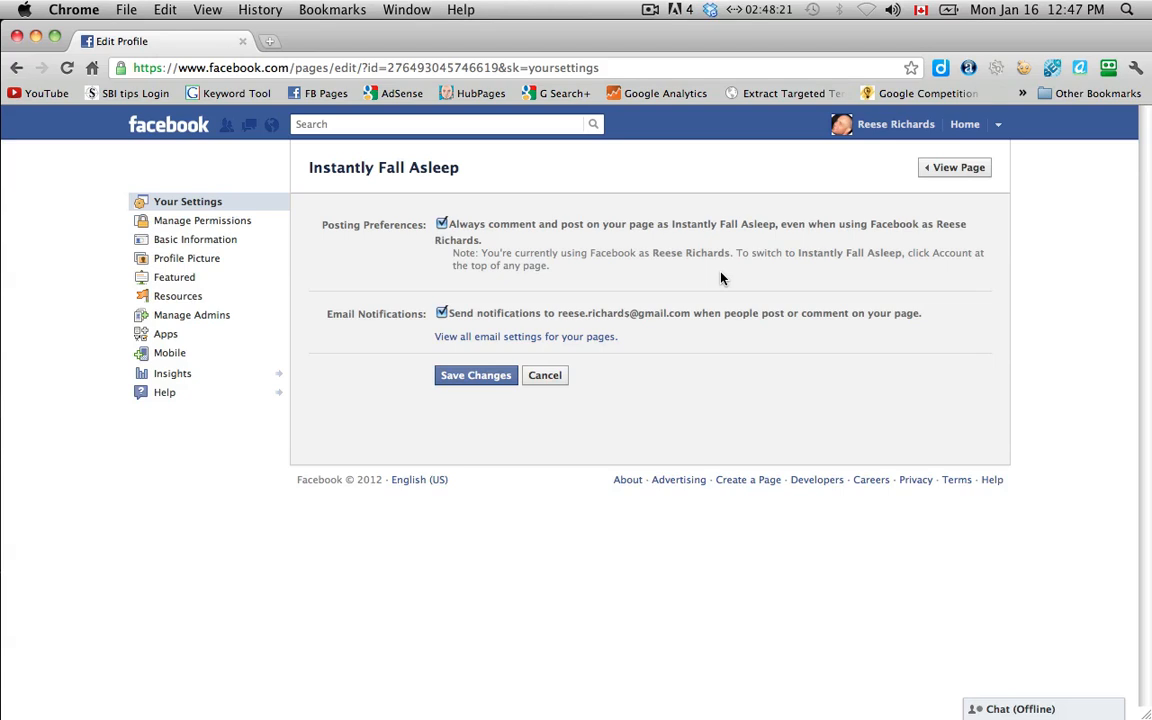
pyautogui.moveTo(884, 124)
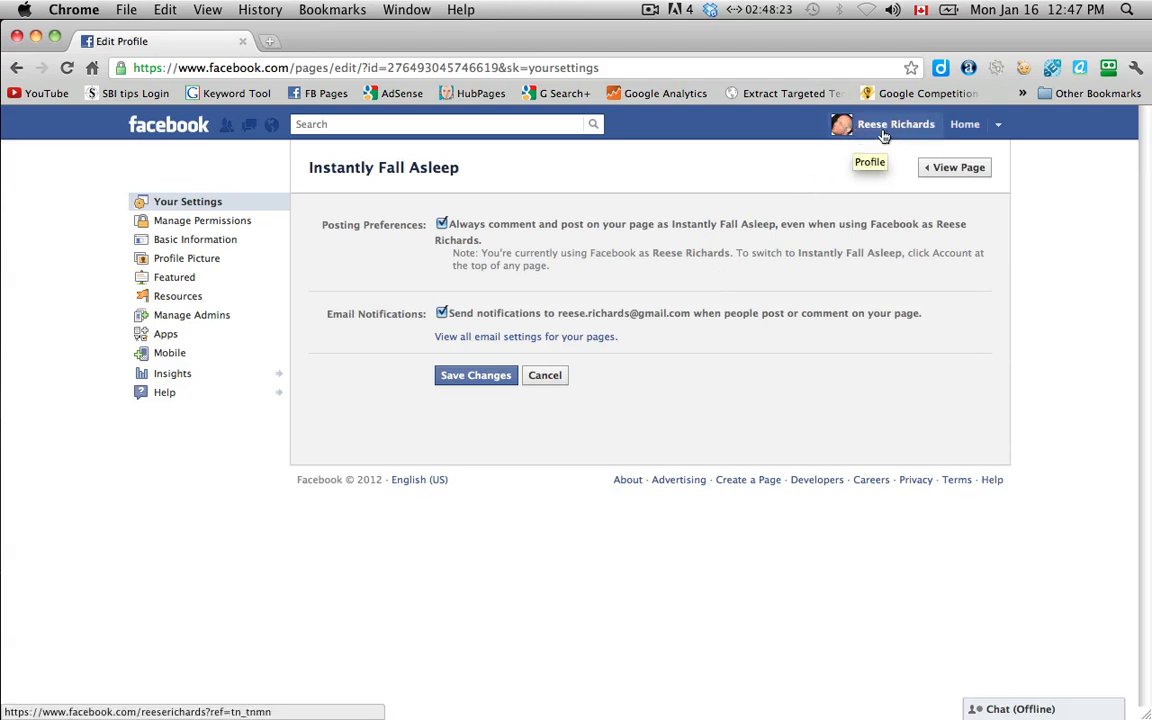
pyautogui.moveTo(868, 140)
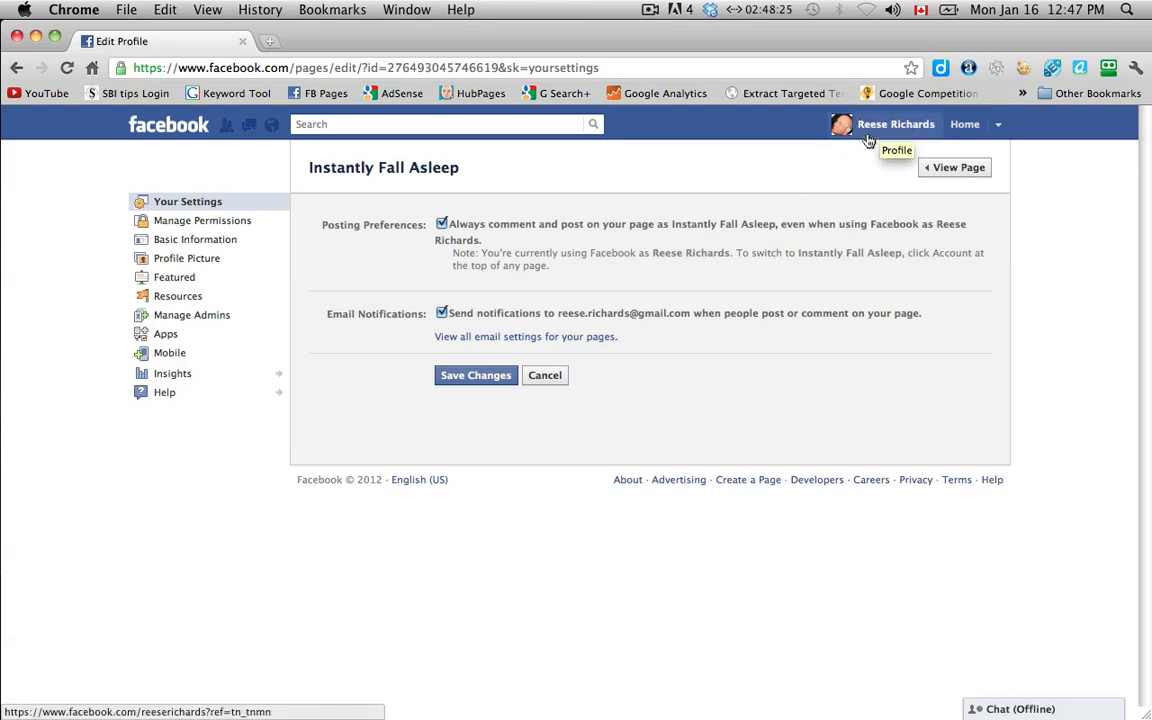
pyautogui.moveTo(672, 270)
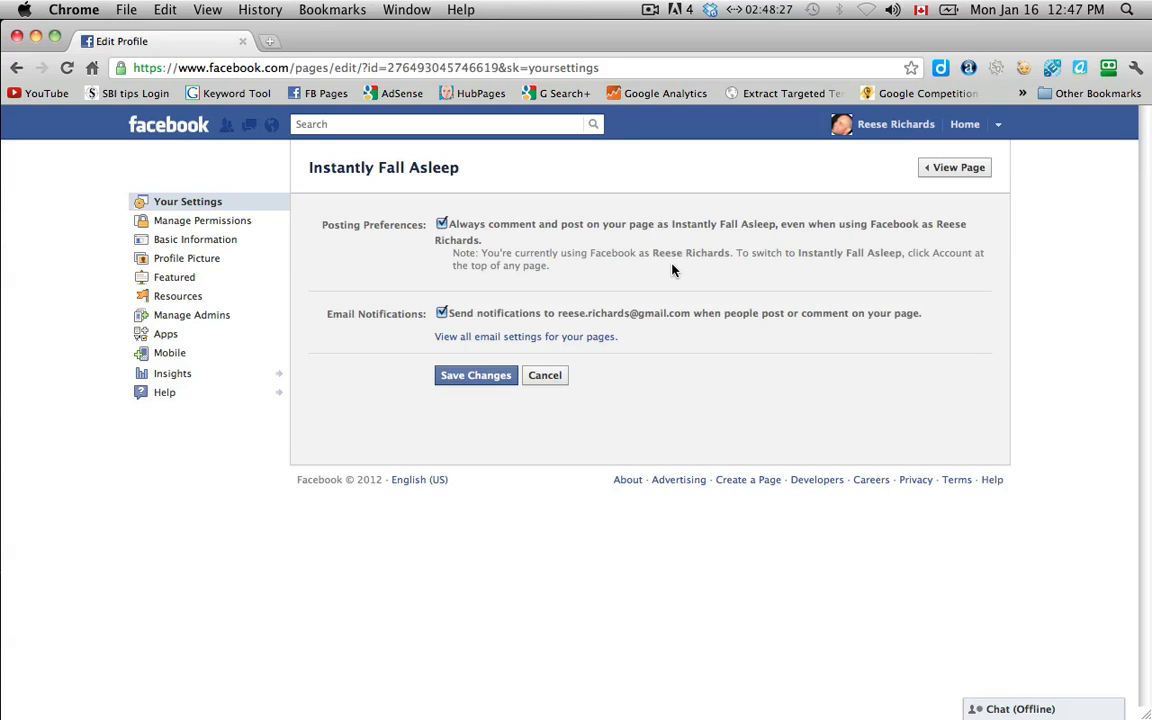
pyautogui.moveTo(670, 272)
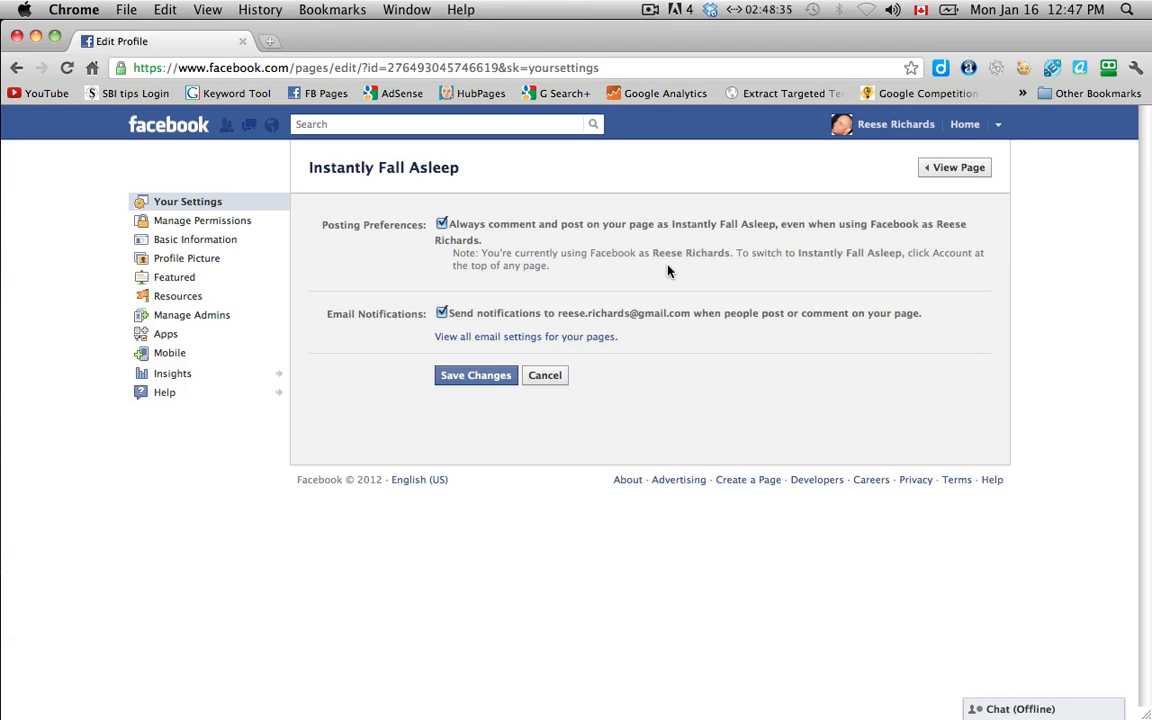
pyautogui.moveTo(444, 228)
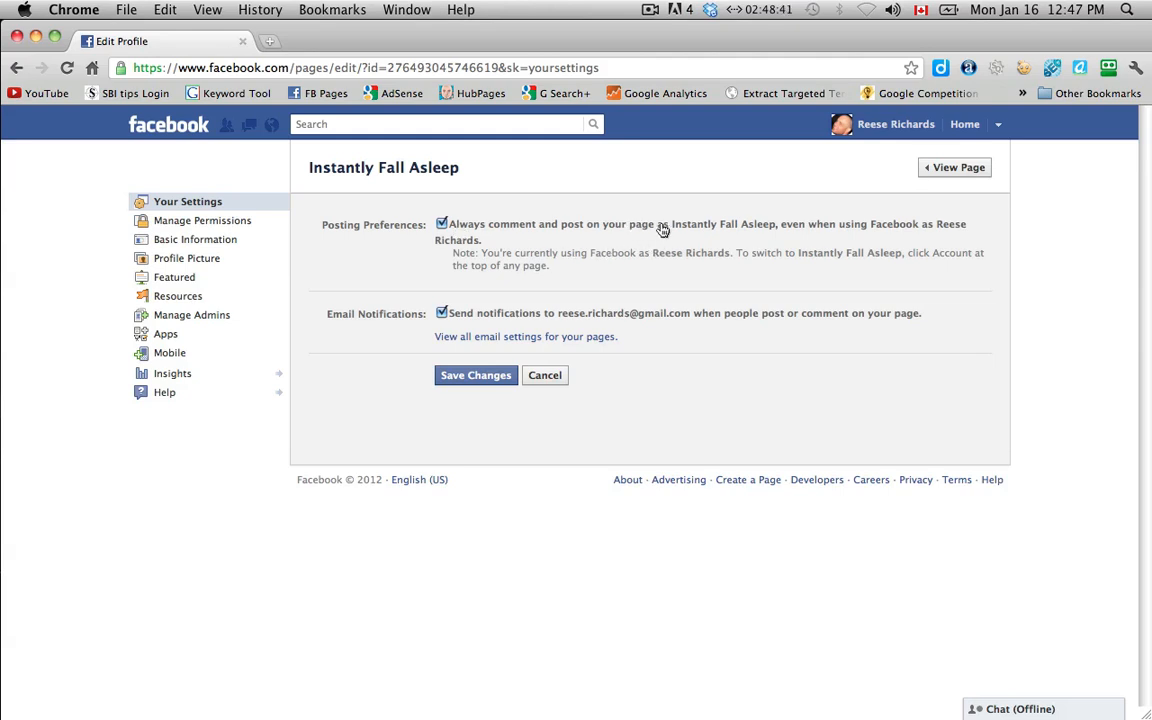
pyautogui.moveTo(704, 232)
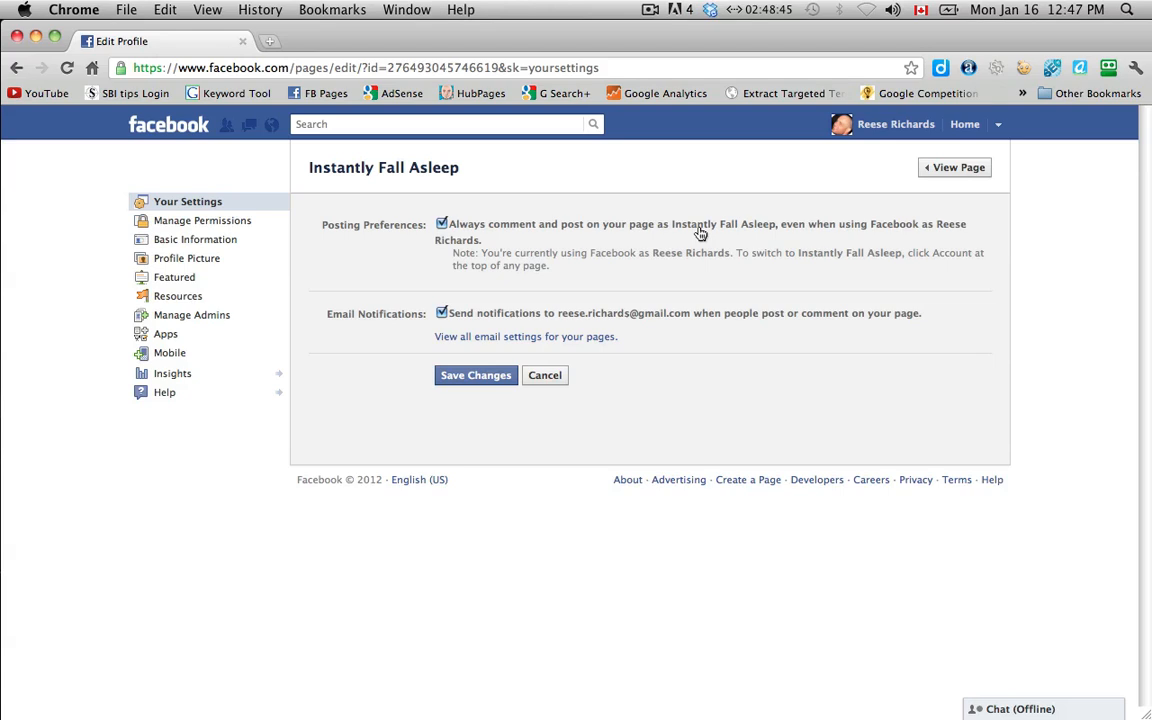
pyautogui.moveTo(712, 232)
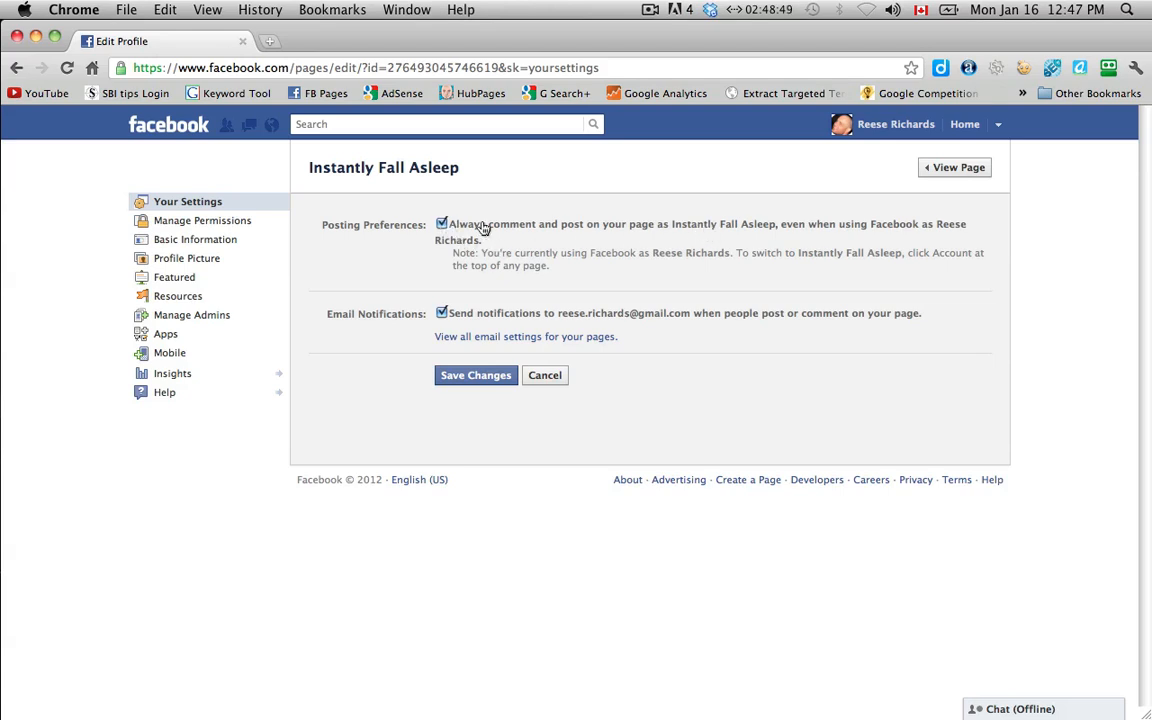
pyautogui.moveTo(718, 244)
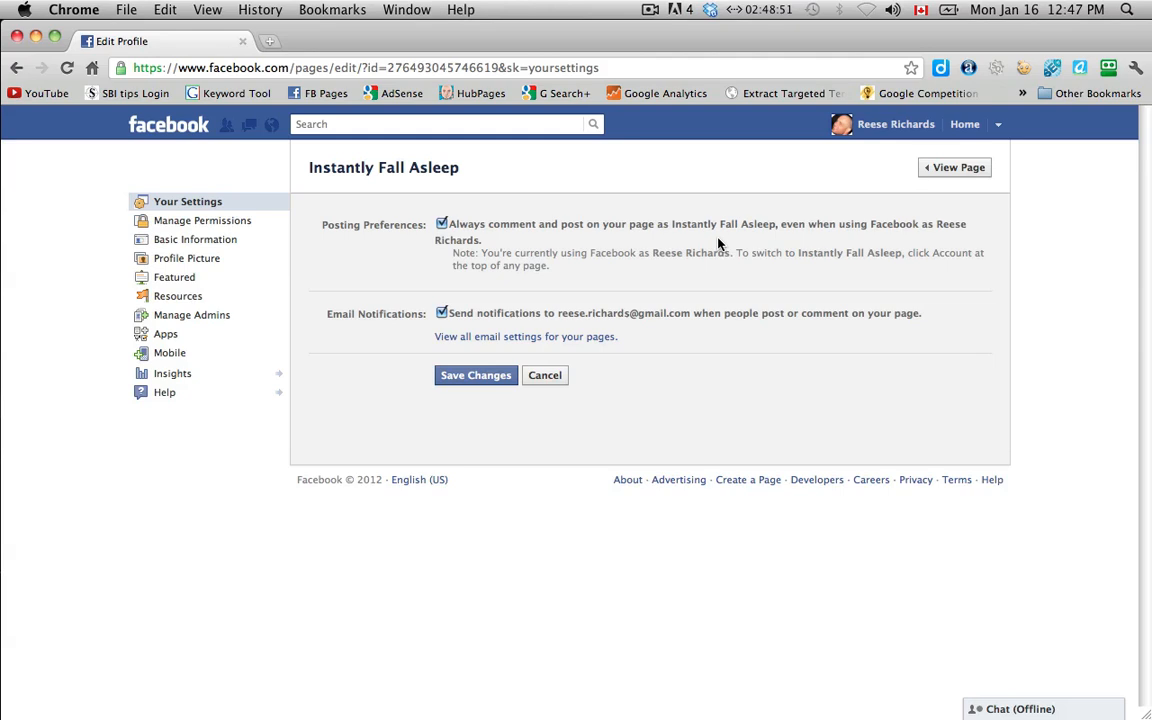
pyautogui.moveTo(900, 232)
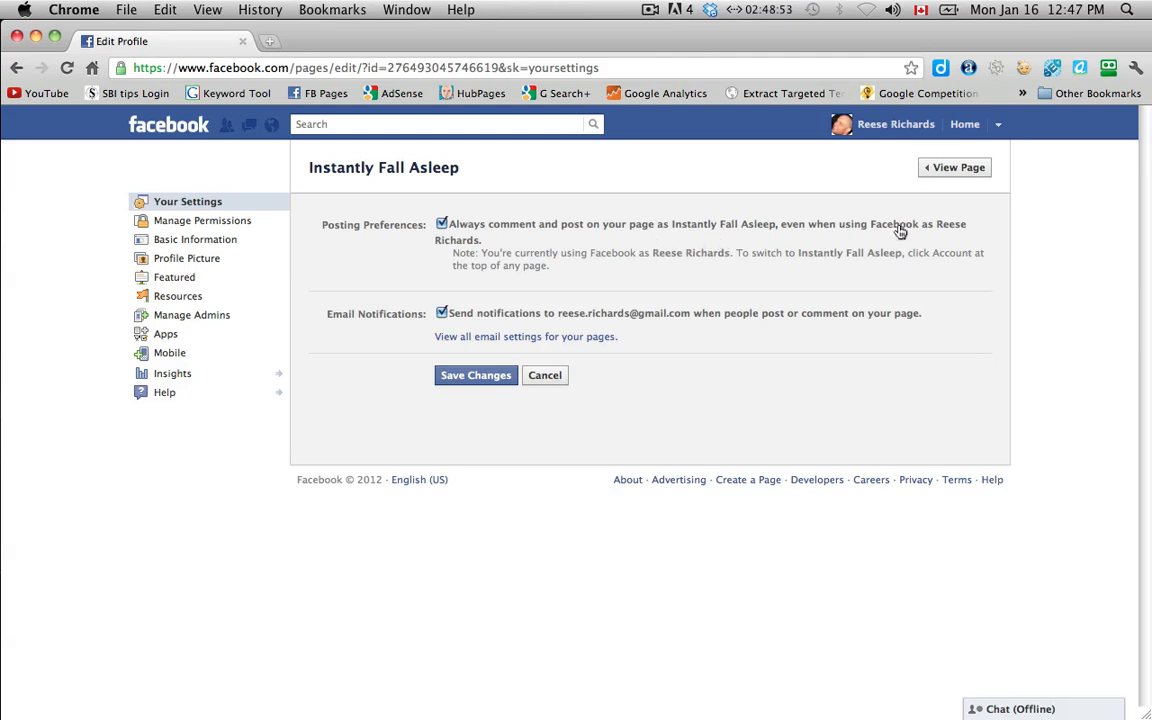
pyautogui.moveTo(718, 252)
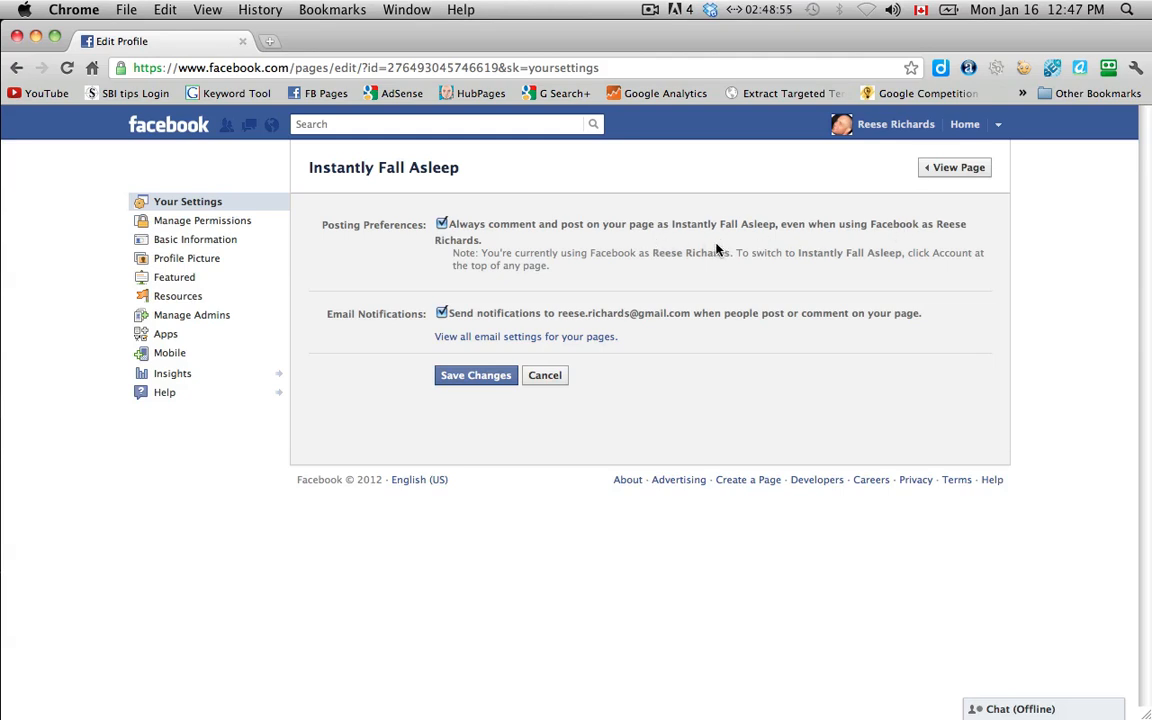
pyautogui.moveTo(680, 248)
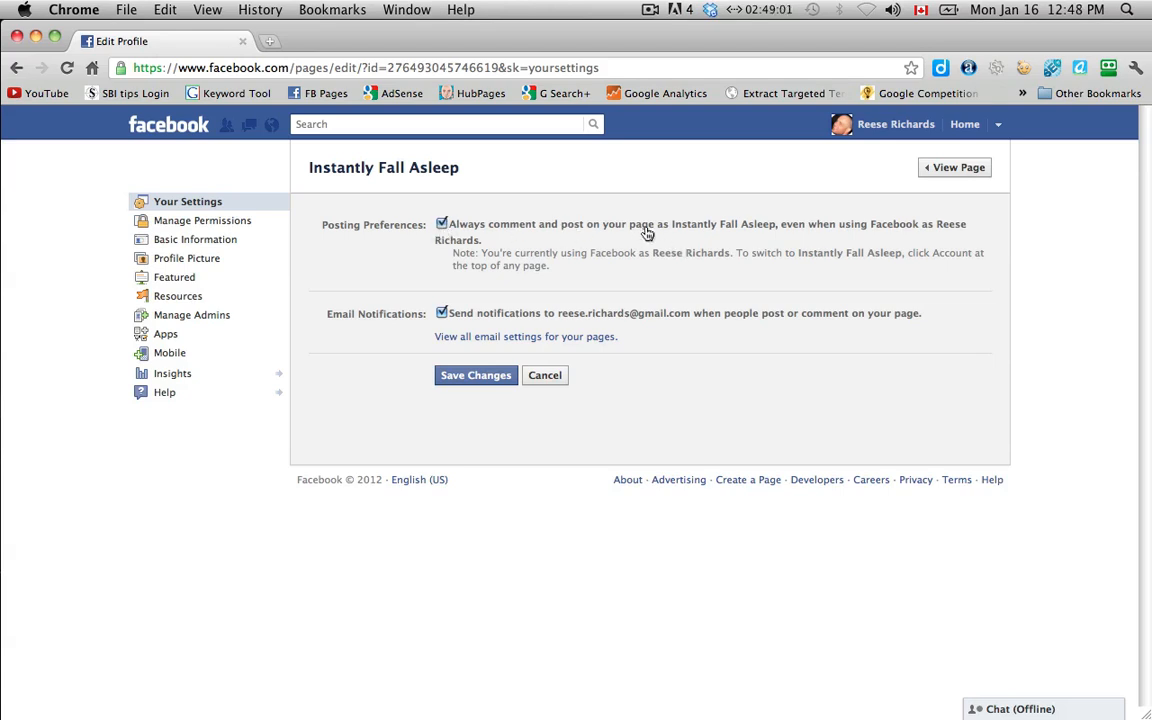
pyautogui.moveTo(608, 242)
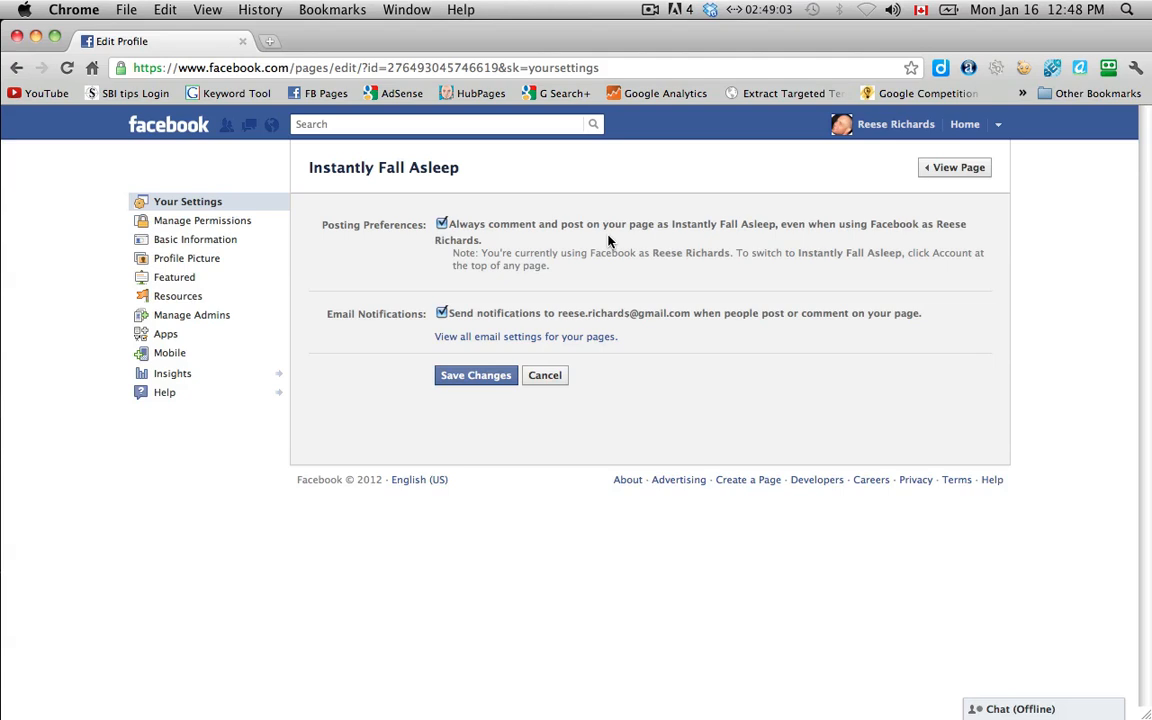
pyautogui.moveTo(624, 242)
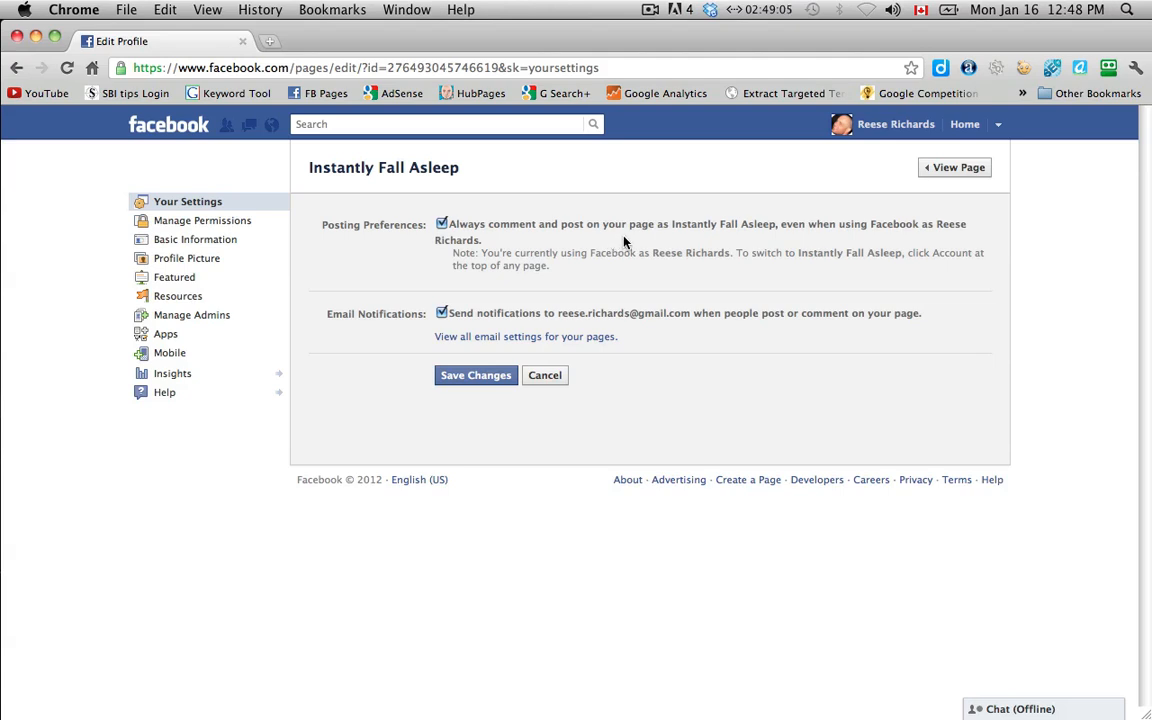
pyautogui.moveTo(424, 308)
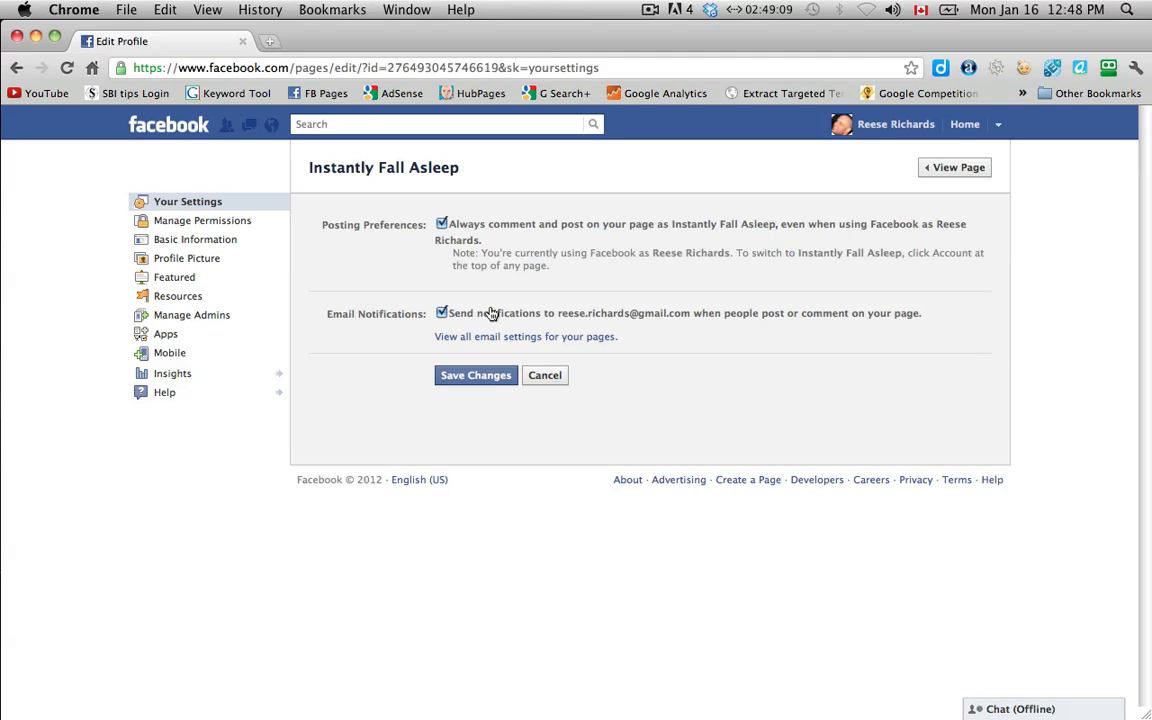
pyautogui.moveTo(500, 310)
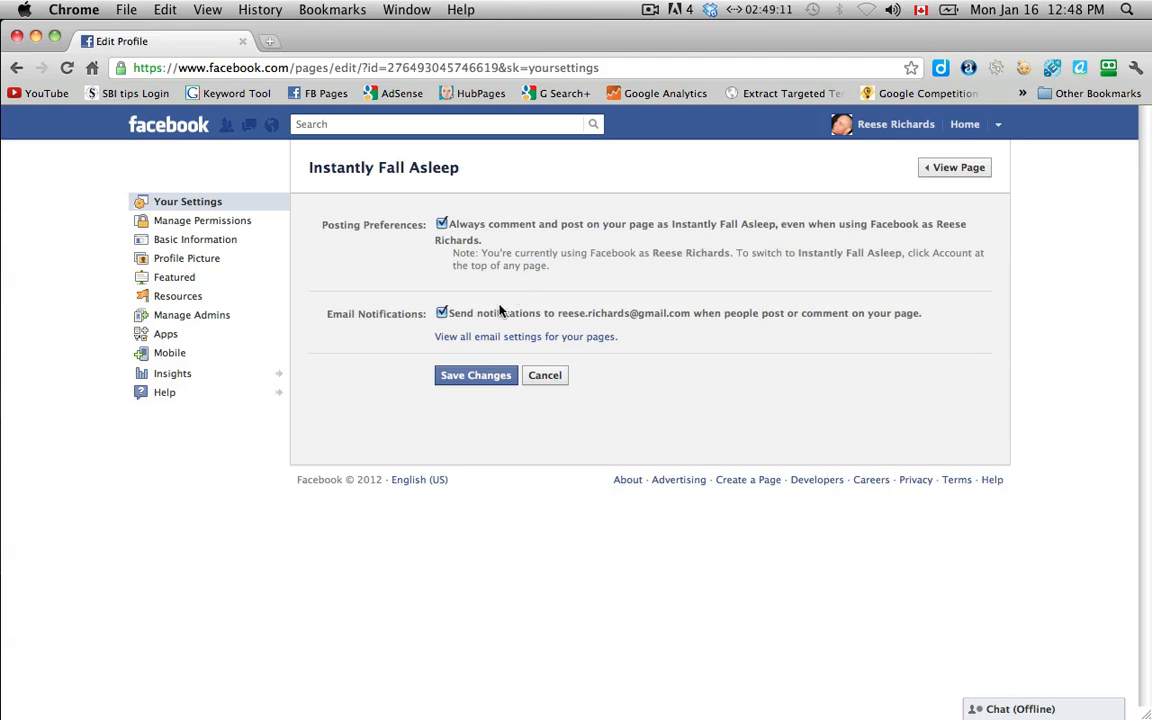
pyautogui.moveTo(492, 304)
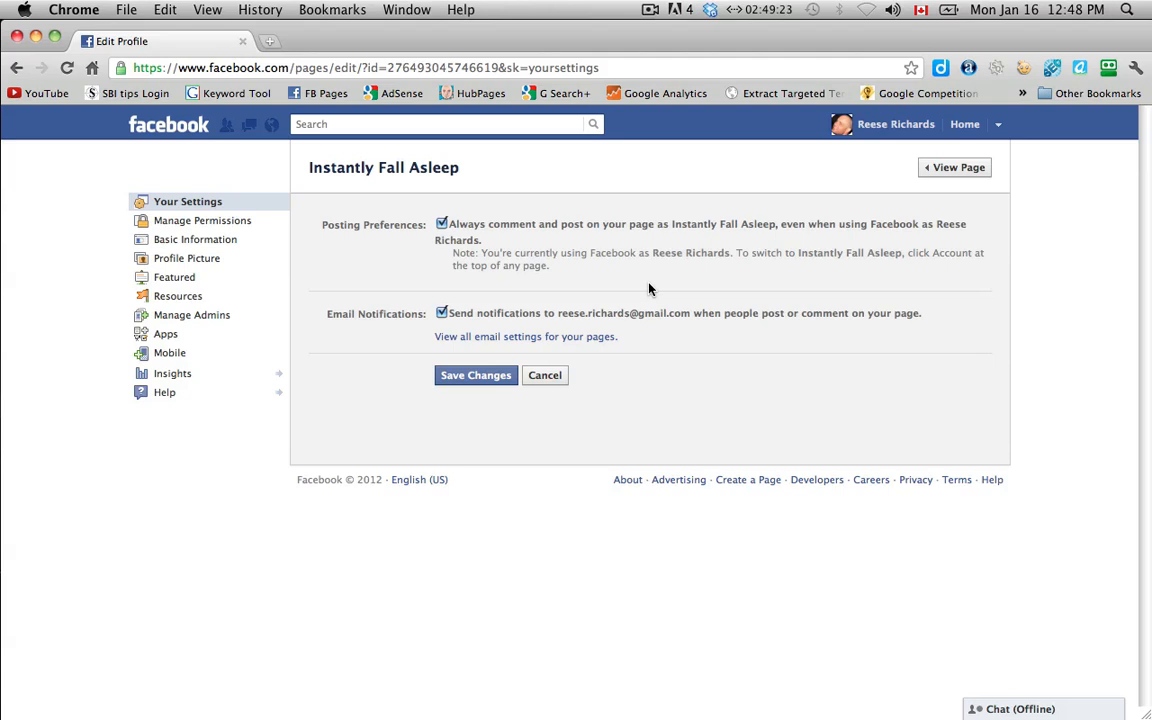
pyautogui.moveTo(462, 312)
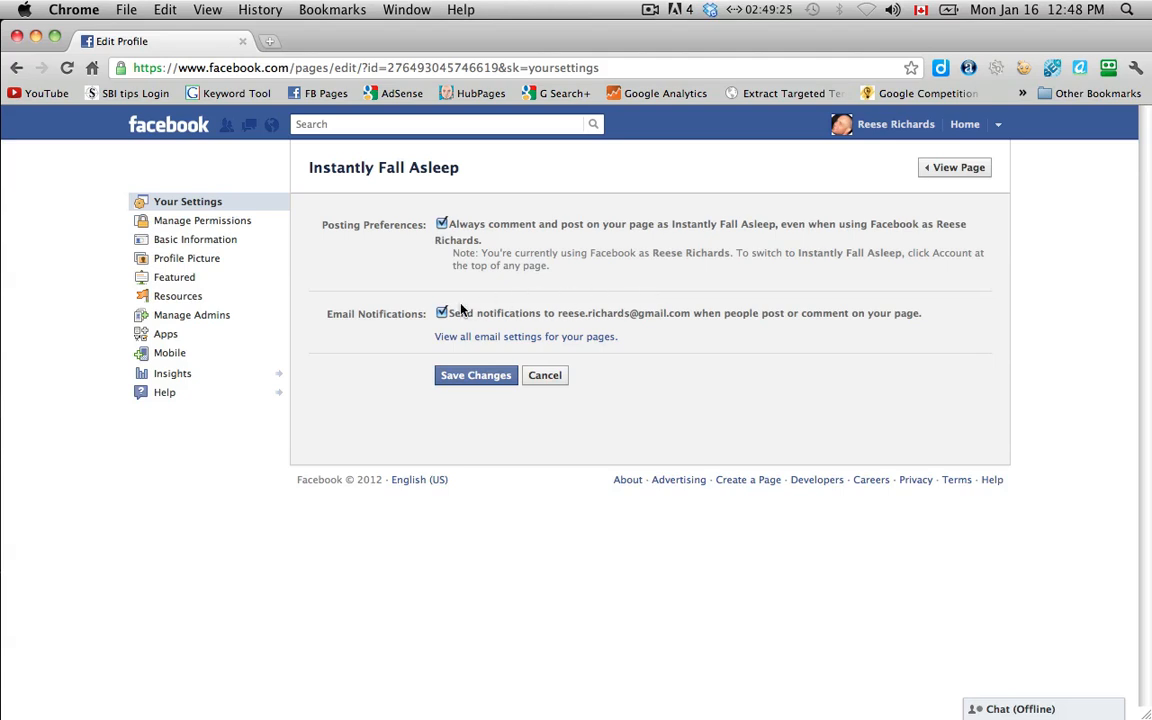
pyautogui.moveTo(594, 276)
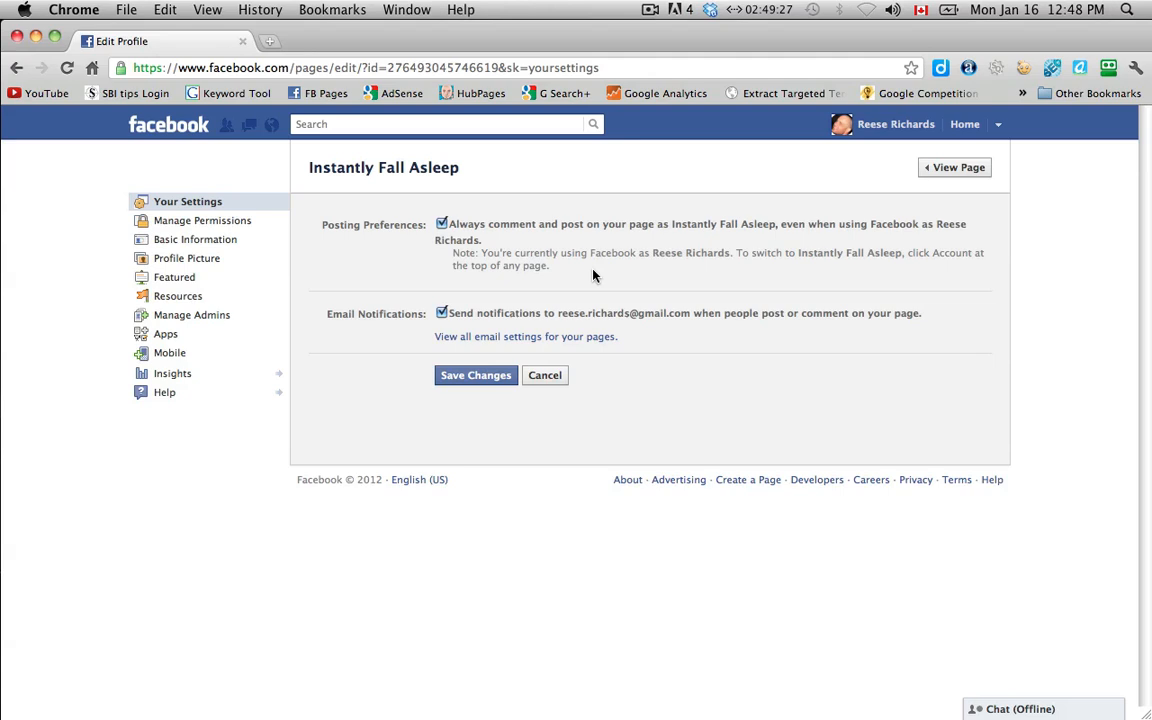
pyautogui.moveTo(544, 376)
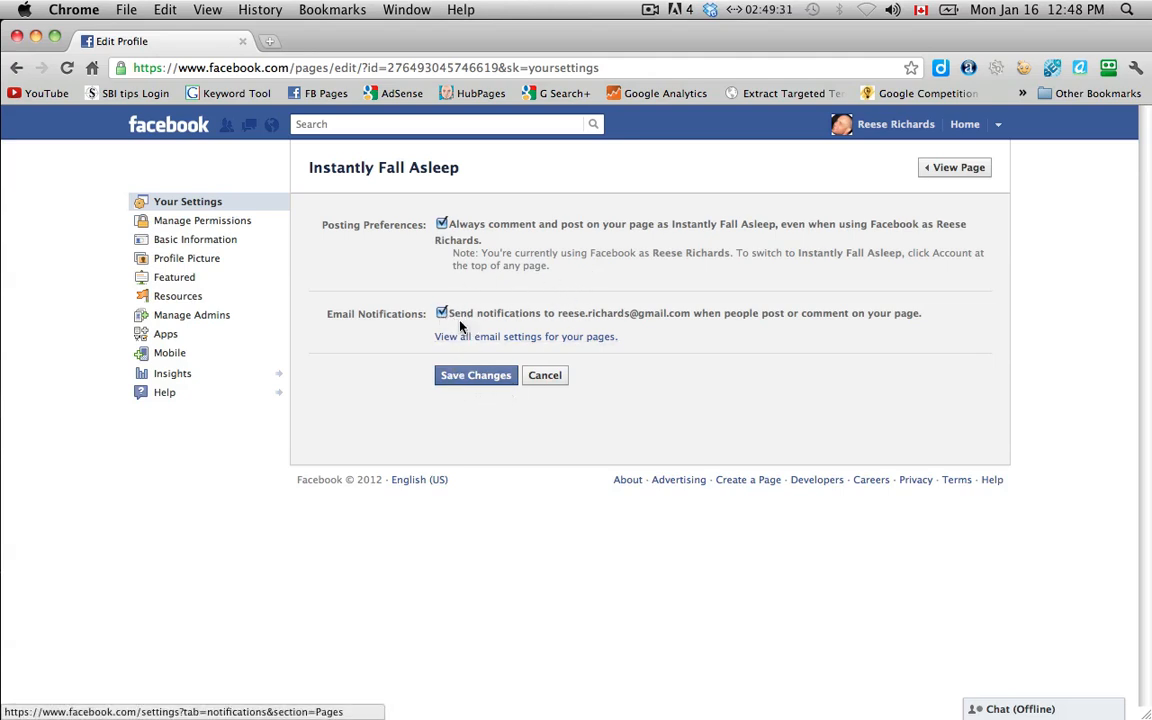
pyautogui.moveTo(476, 402)
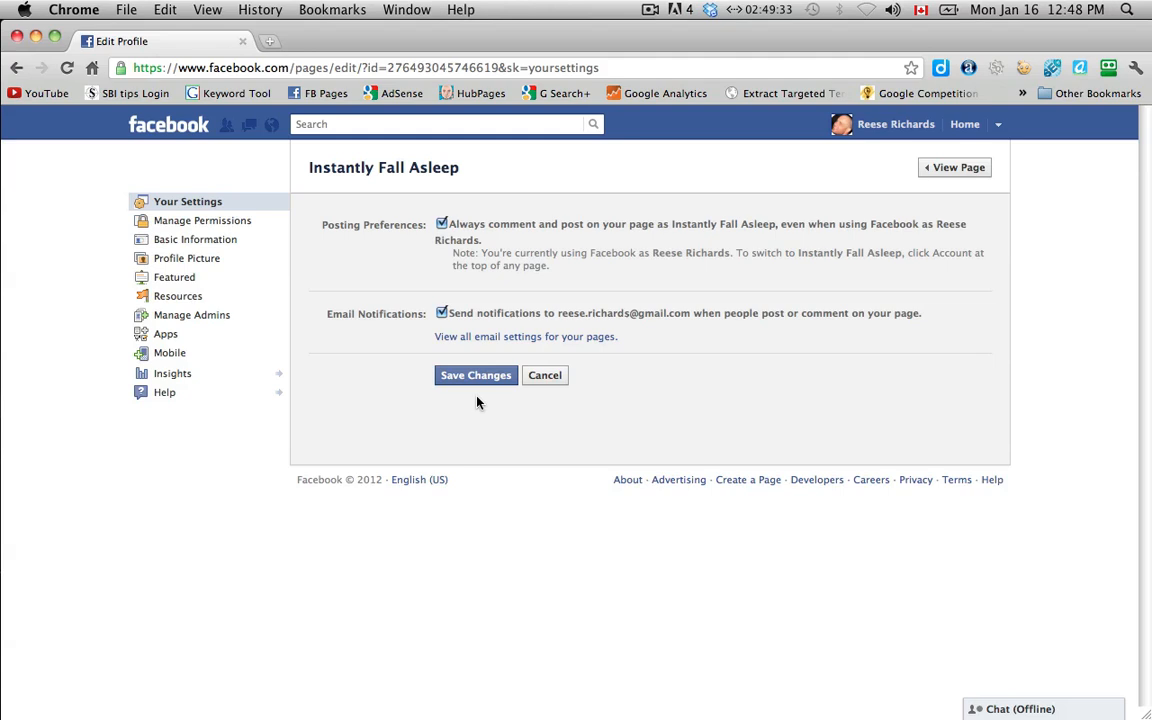
pyautogui.moveTo(310, 356)
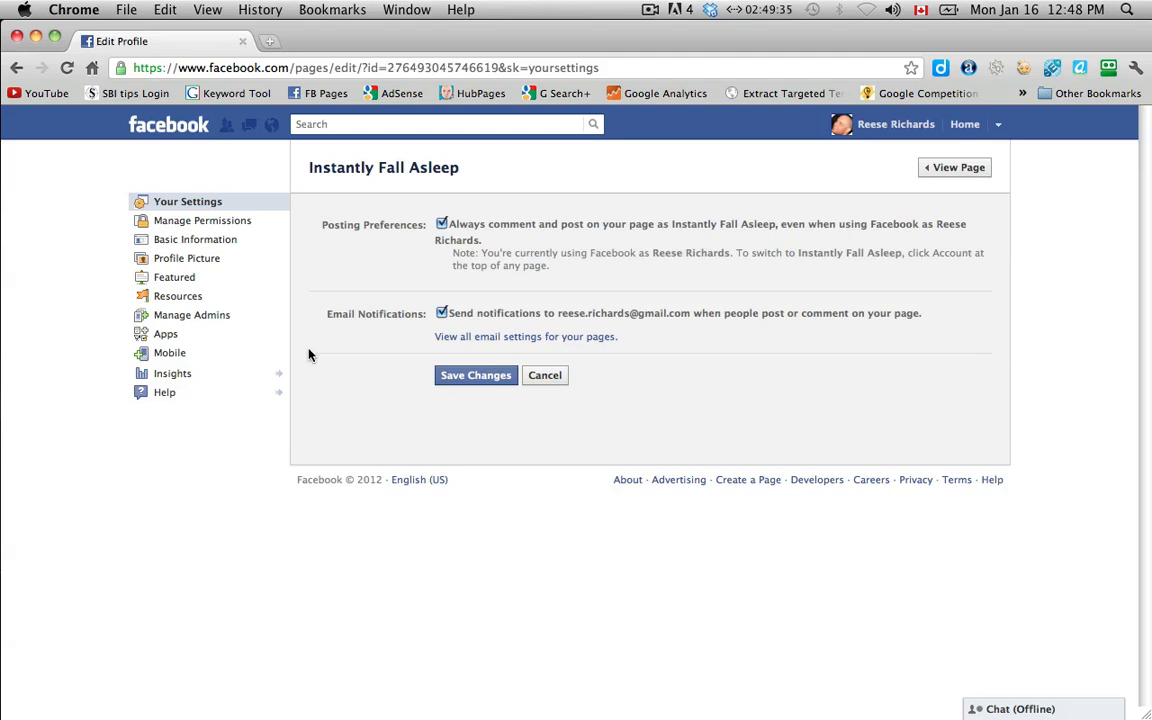
# - Request the Manage Permissions section from the Edit Page sidebar
pyautogui.click(202, 220)
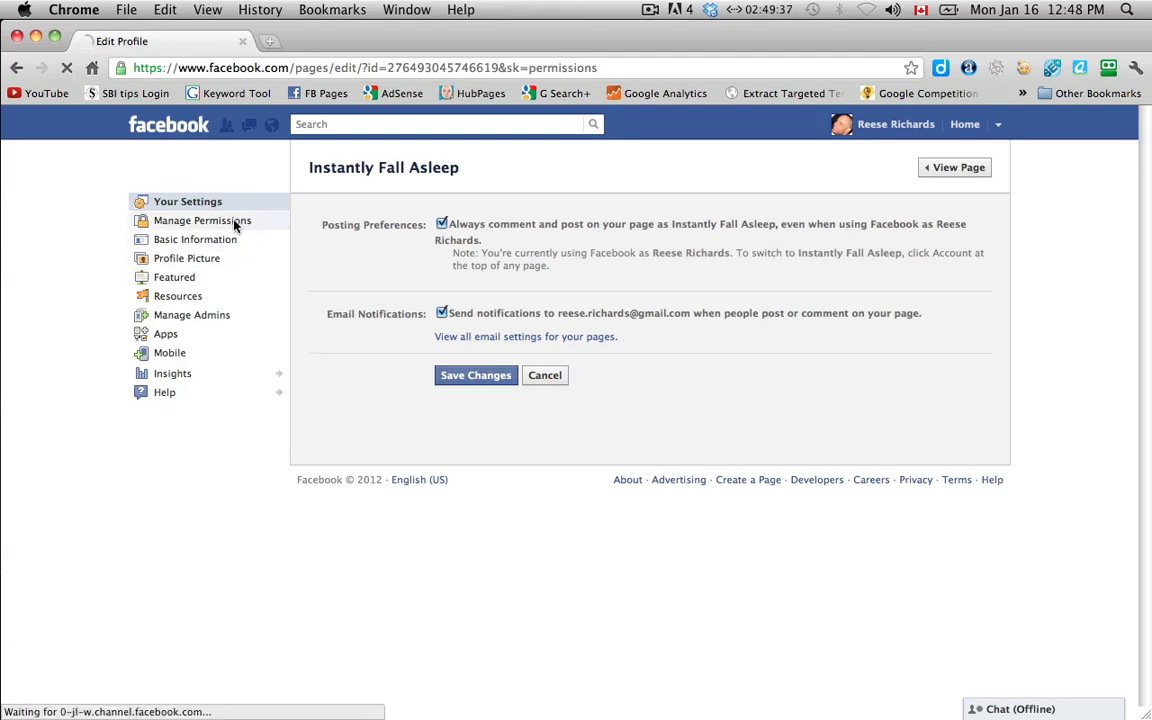
# - Load the Manage Permissions form with visibility, age, wall and posting options
pyautogui.click(202, 220)
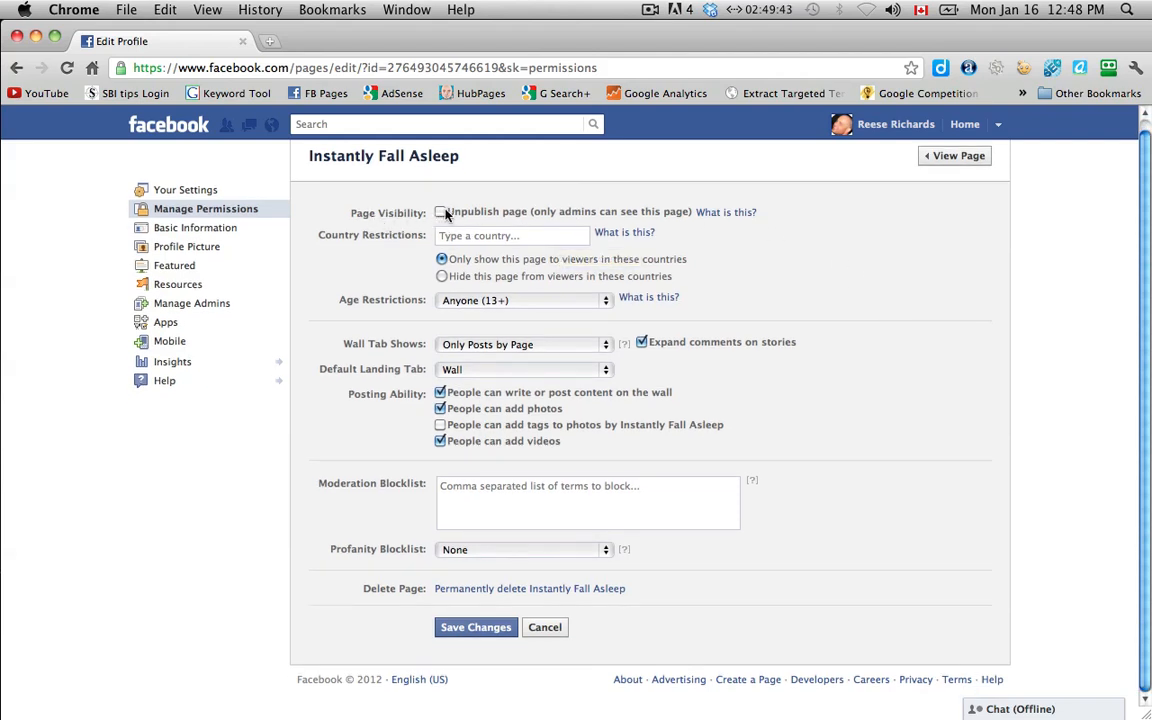
pyautogui.moveTo(780, 224)
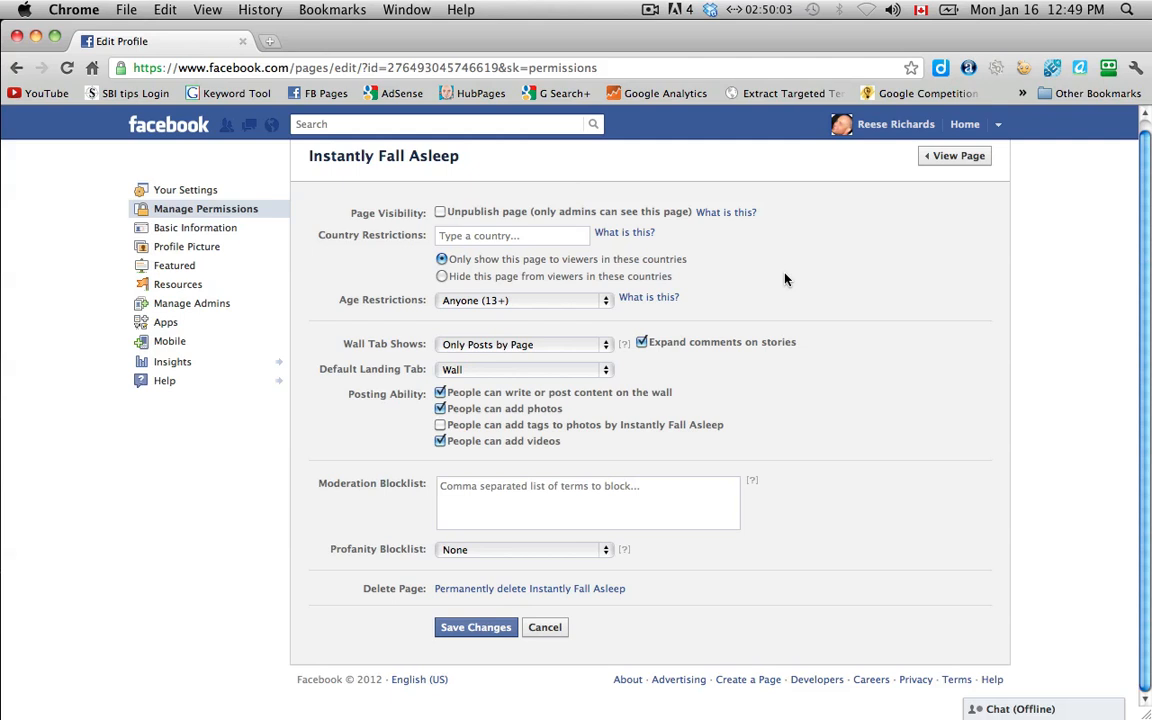
pyautogui.moveTo(800, 276)
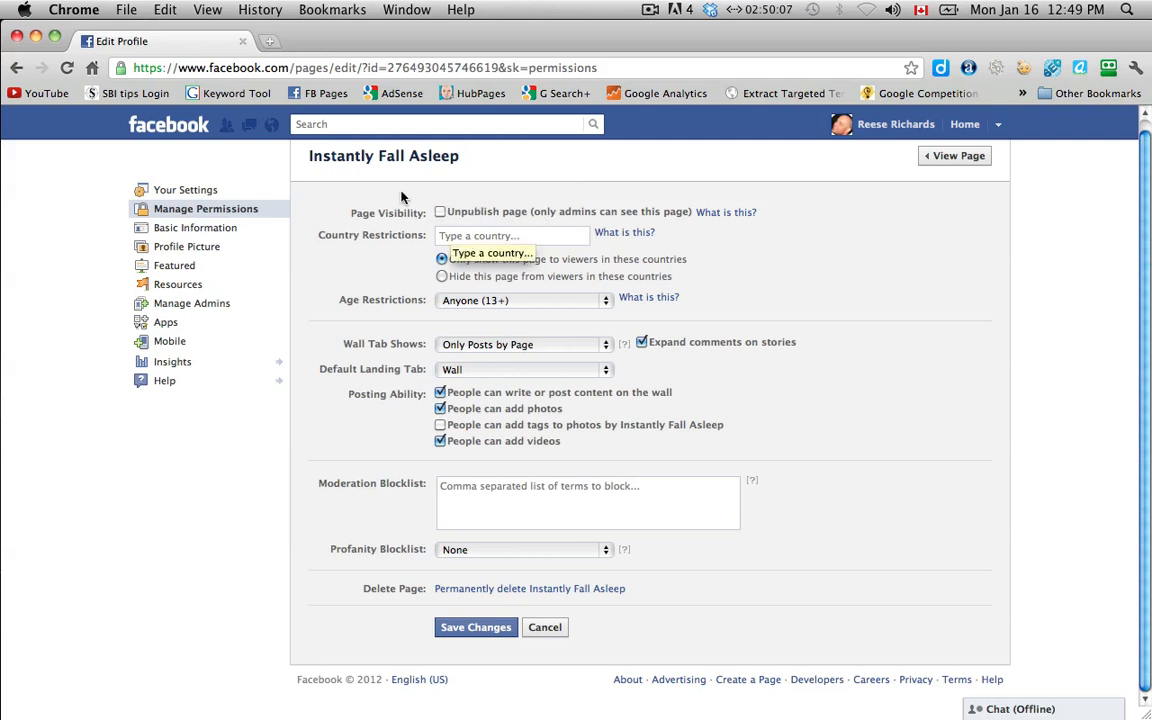
pyautogui.moveTo(846, 280)
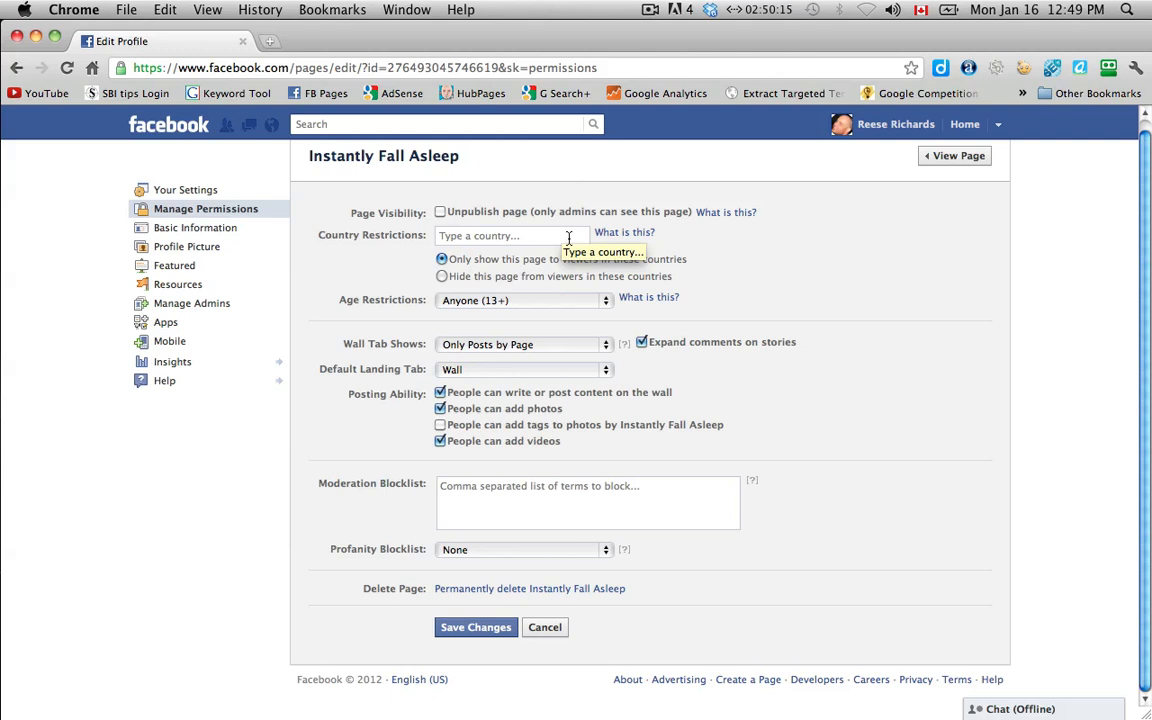
pyautogui.moveTo(756, 276)
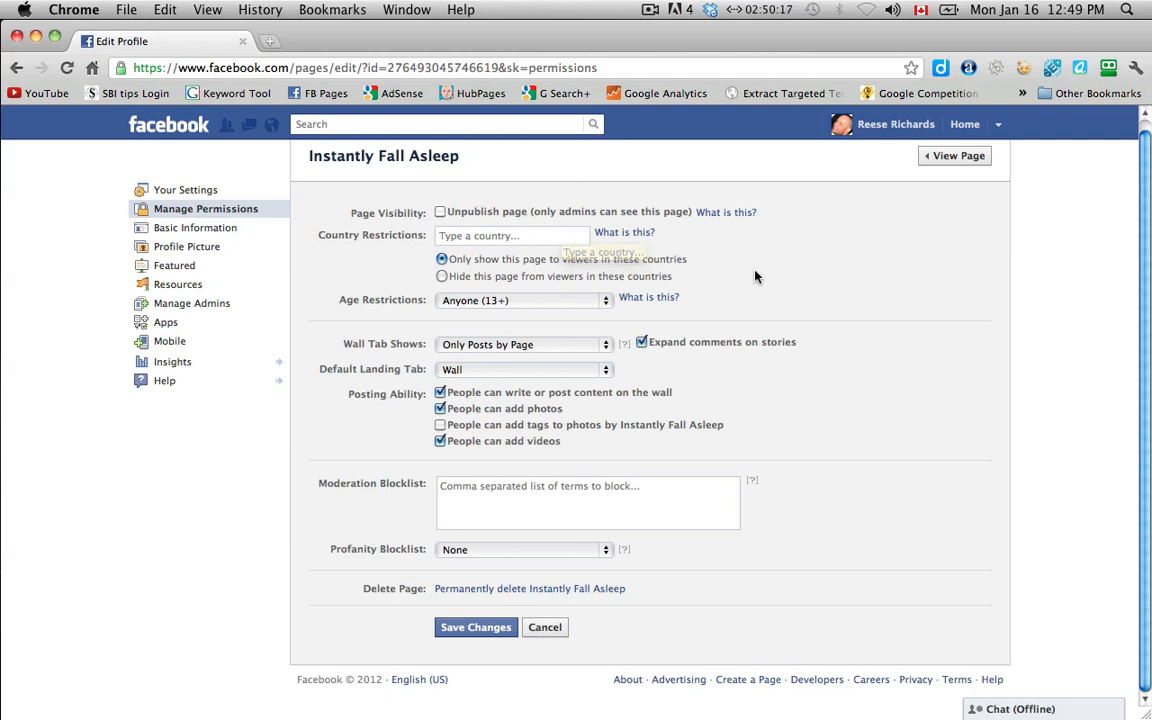
pyautogui.moveTo(724, 212)
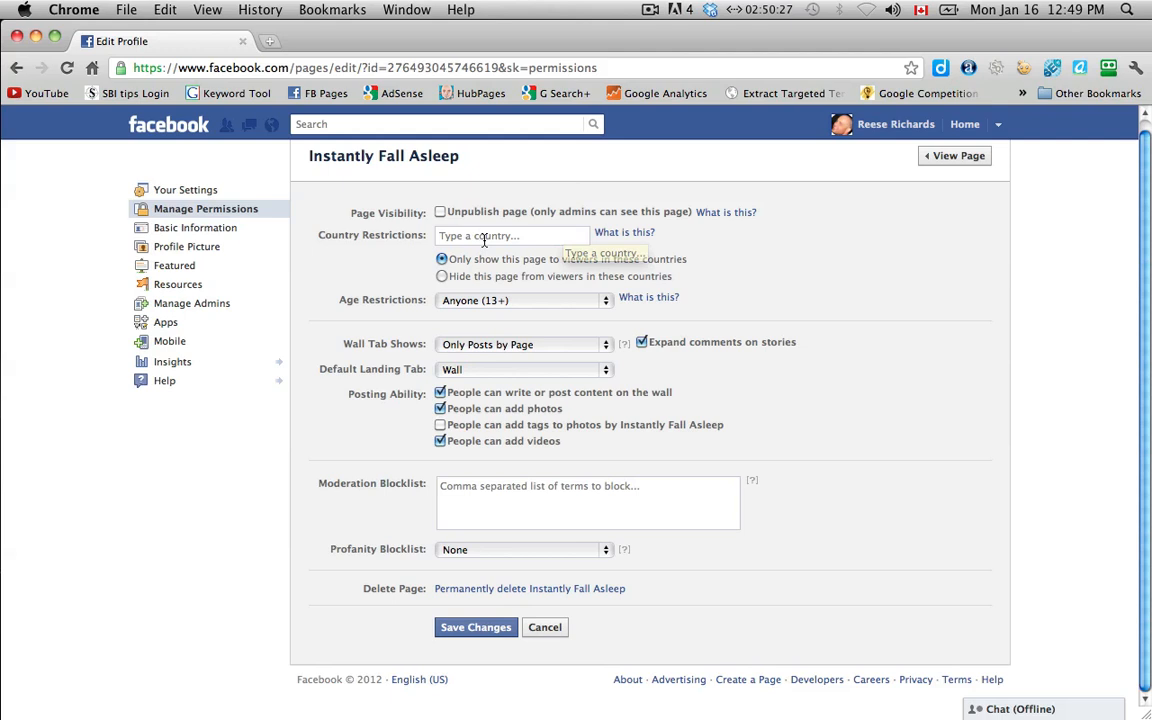
pyautogui.moveTo(508, 276)
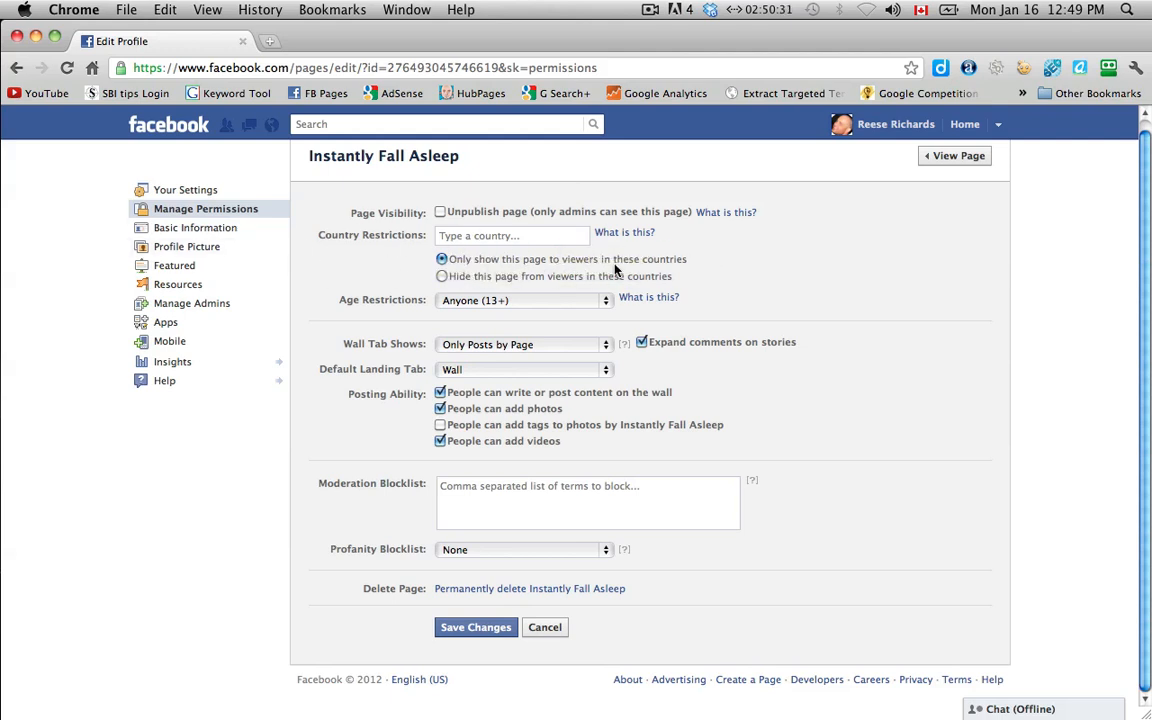
pyautogui.moveTo(464, 288)
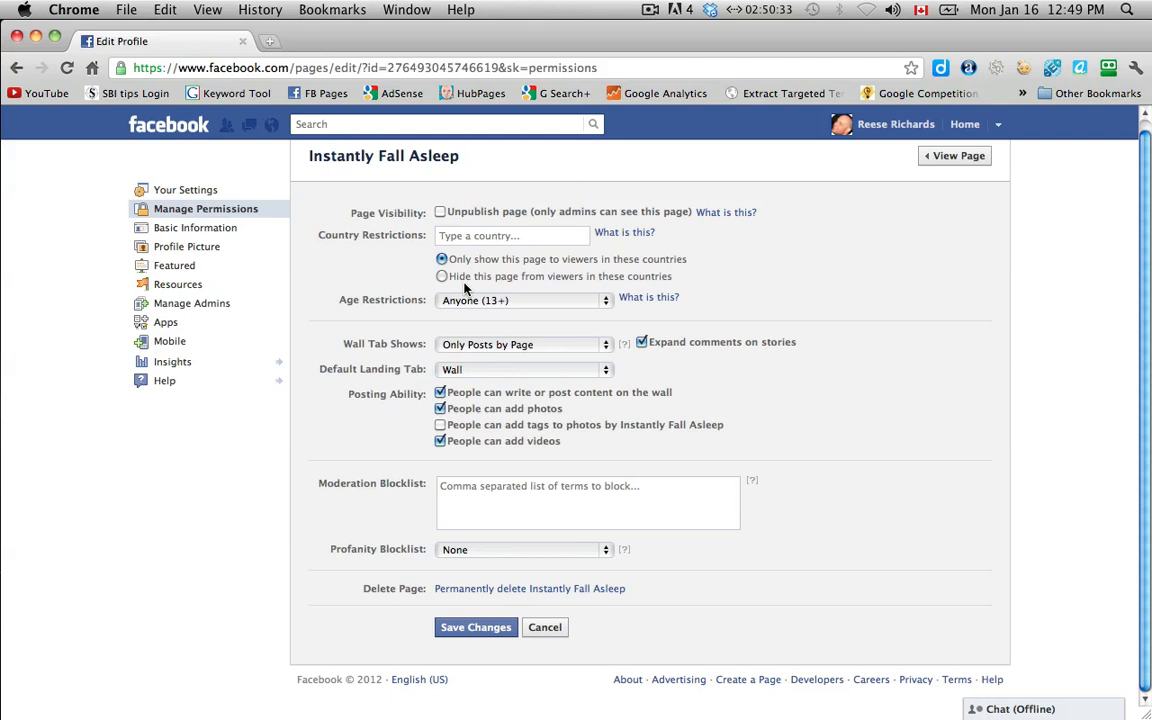
pyautogui.moveTo(710, 286)
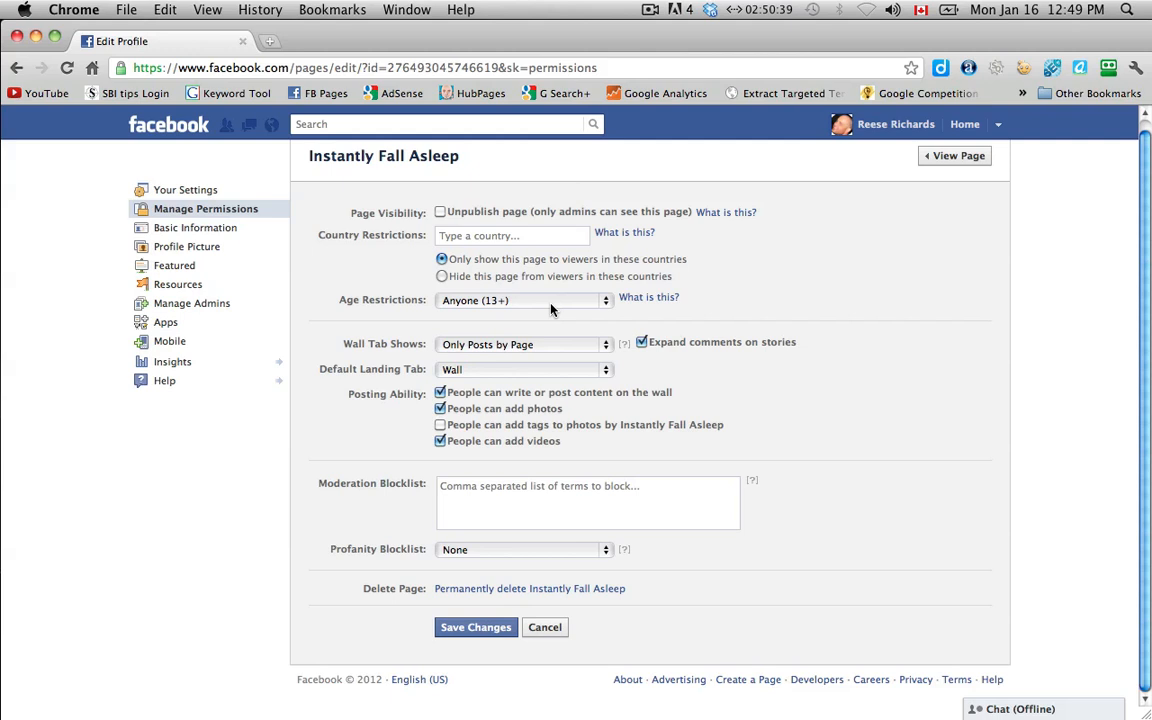
pyautogui.click(524, 300)
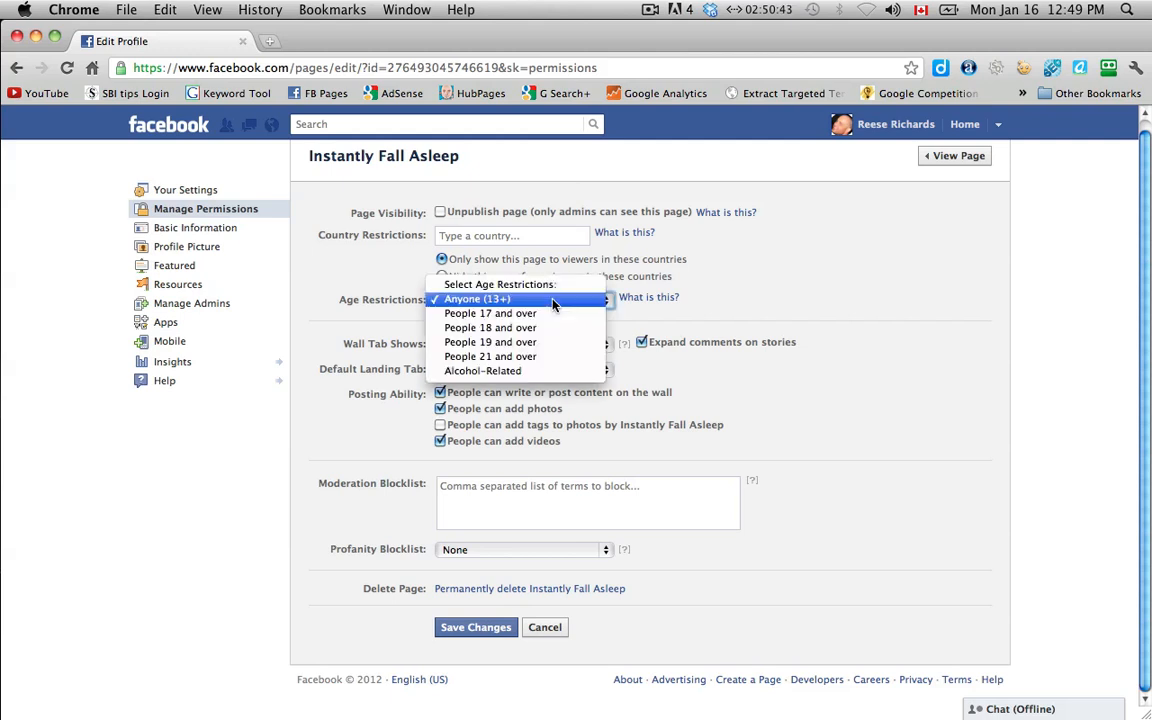
pyautogui.moveTo(484, 370)
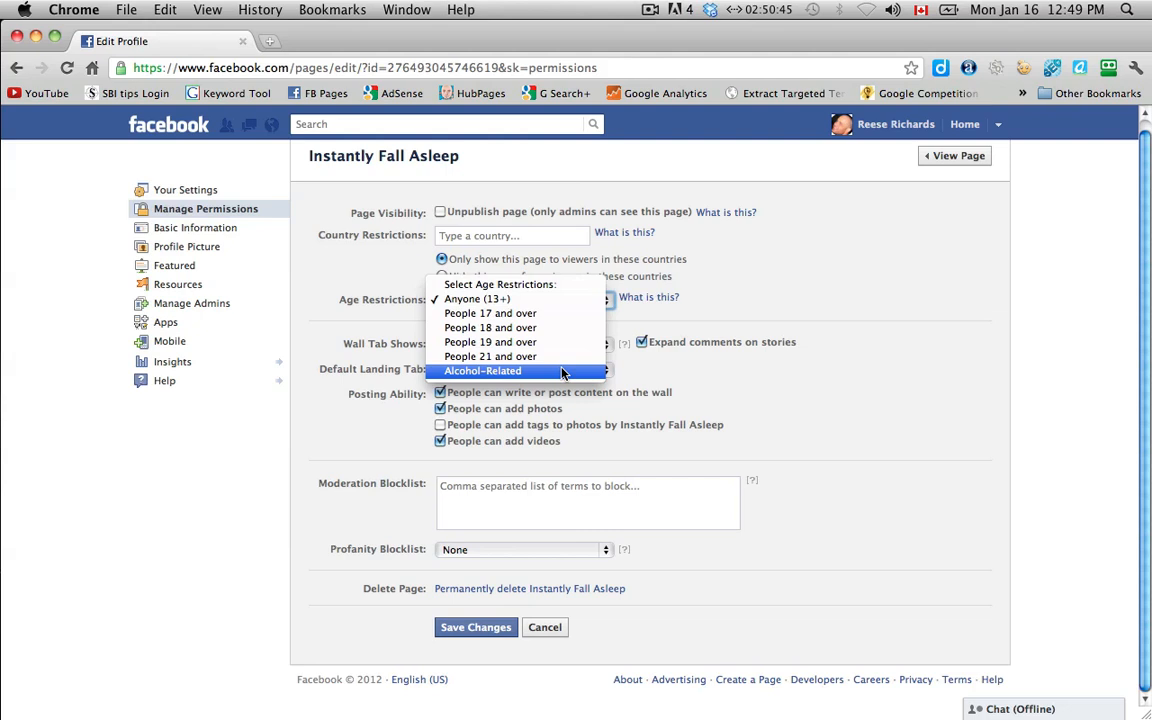
pyautogui.moveTo(478, 300)
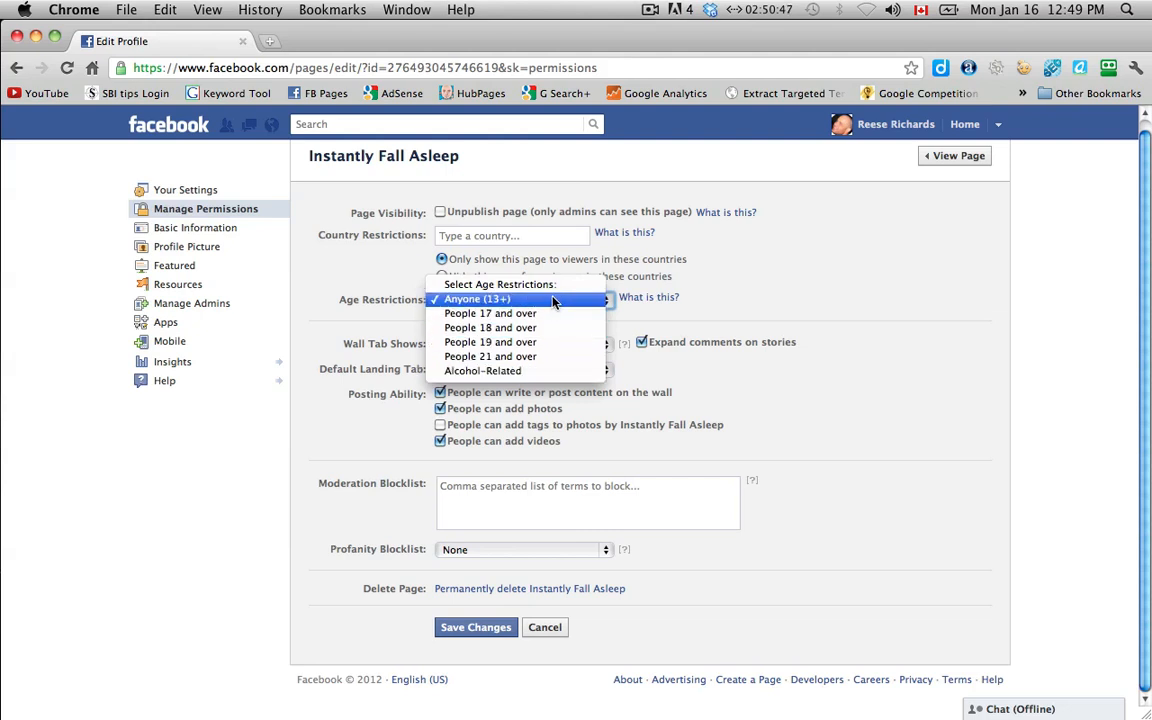
pyautogui.click(476, 300)
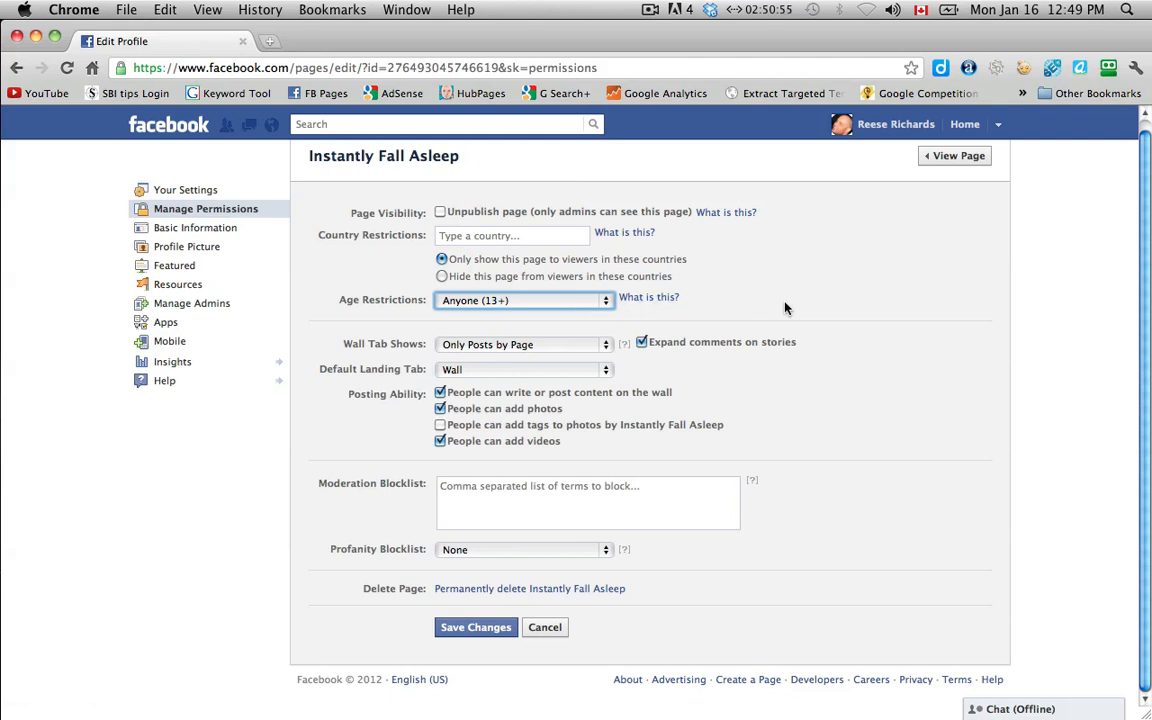
pyautogui.moveTo(520, 328)
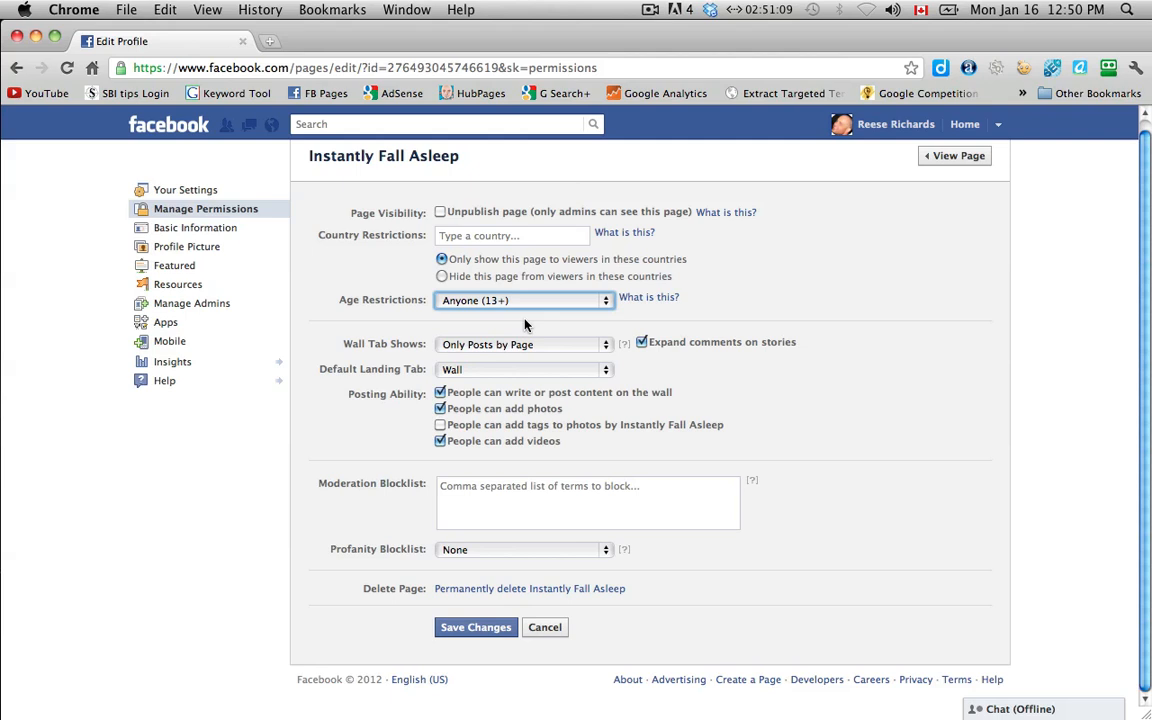
pyautogui.moveTo(512, 352)
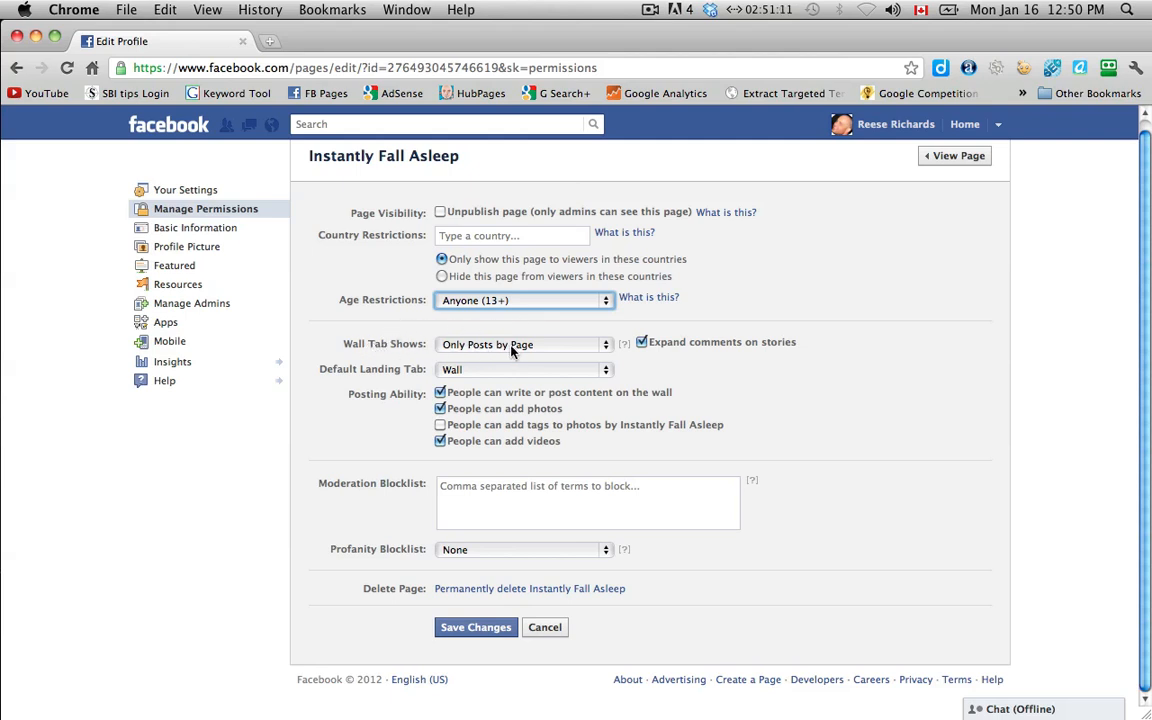
pyautogui.click(518, 344)
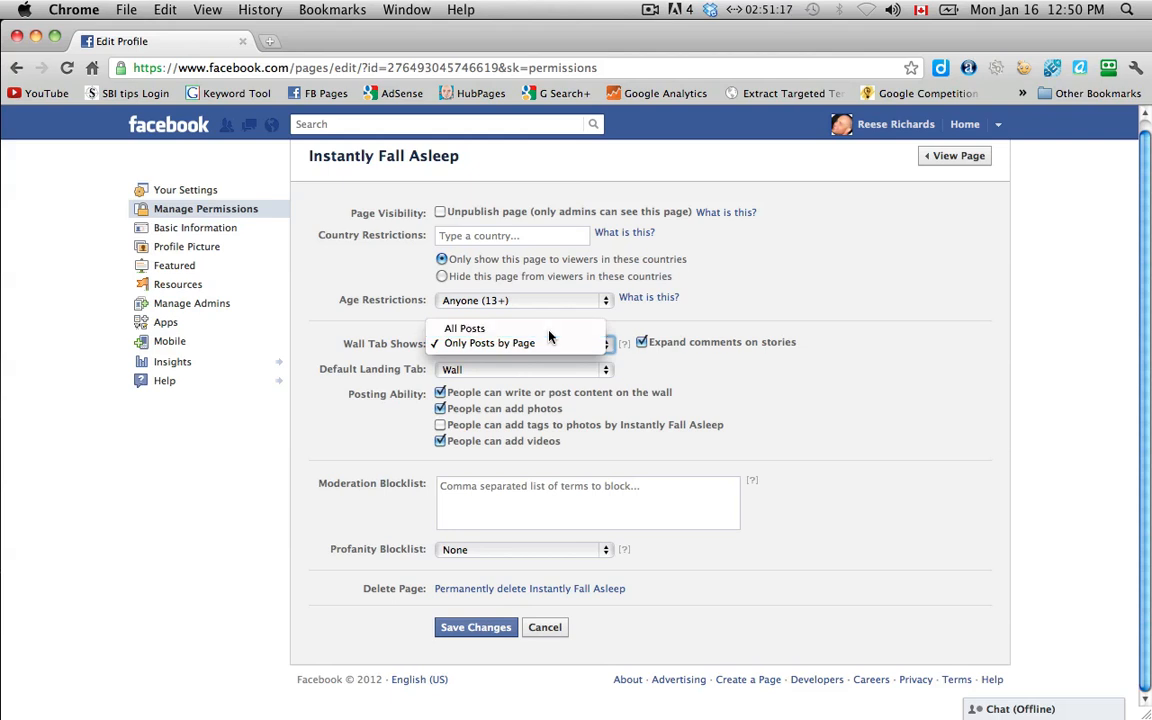
pyautogui.click(464, 328)
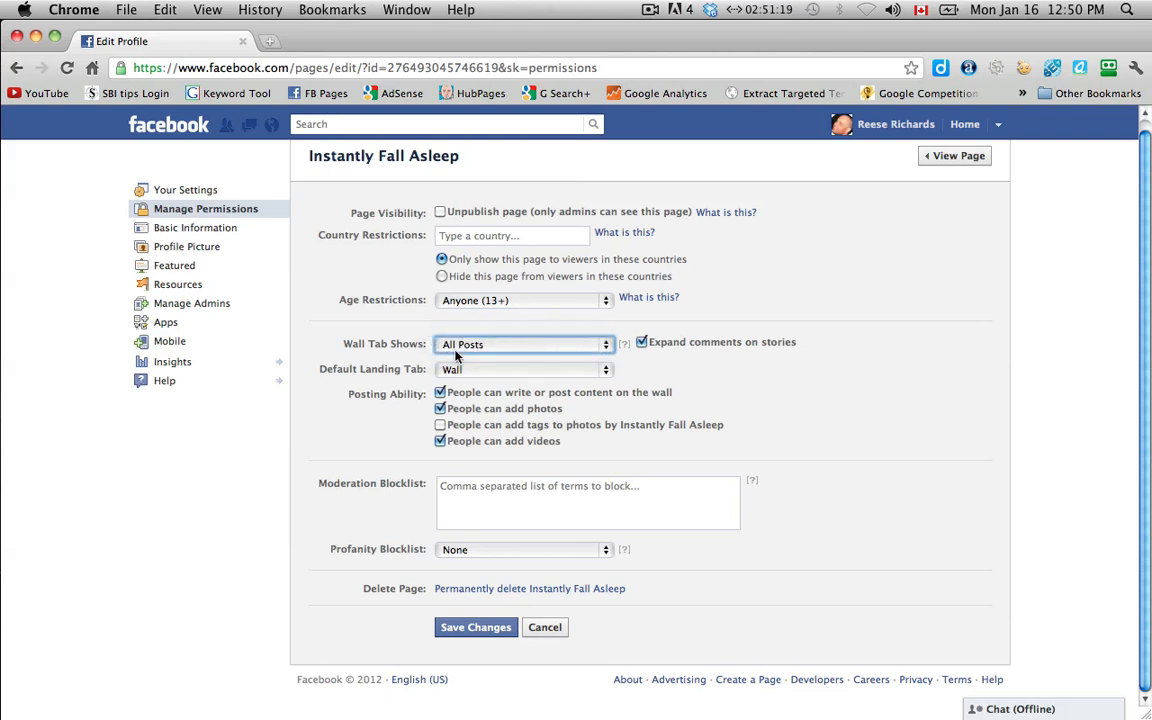
pyautogui.moveTo(576, 348)
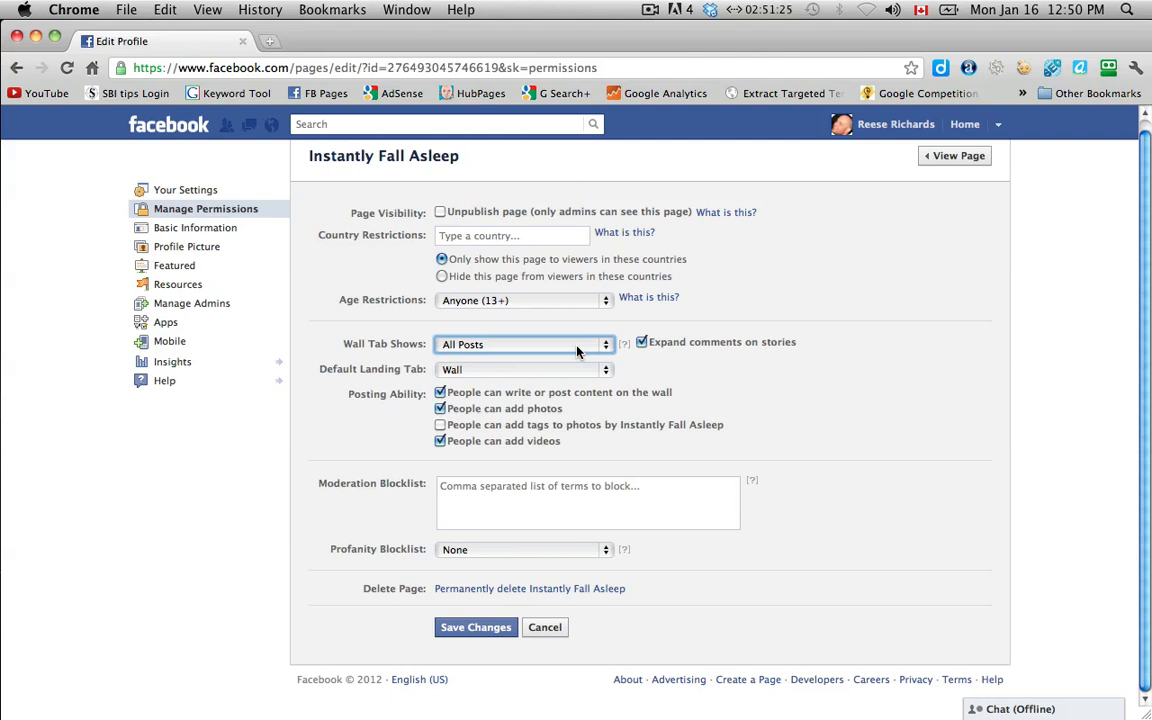
pyautogui.click(524, 344)
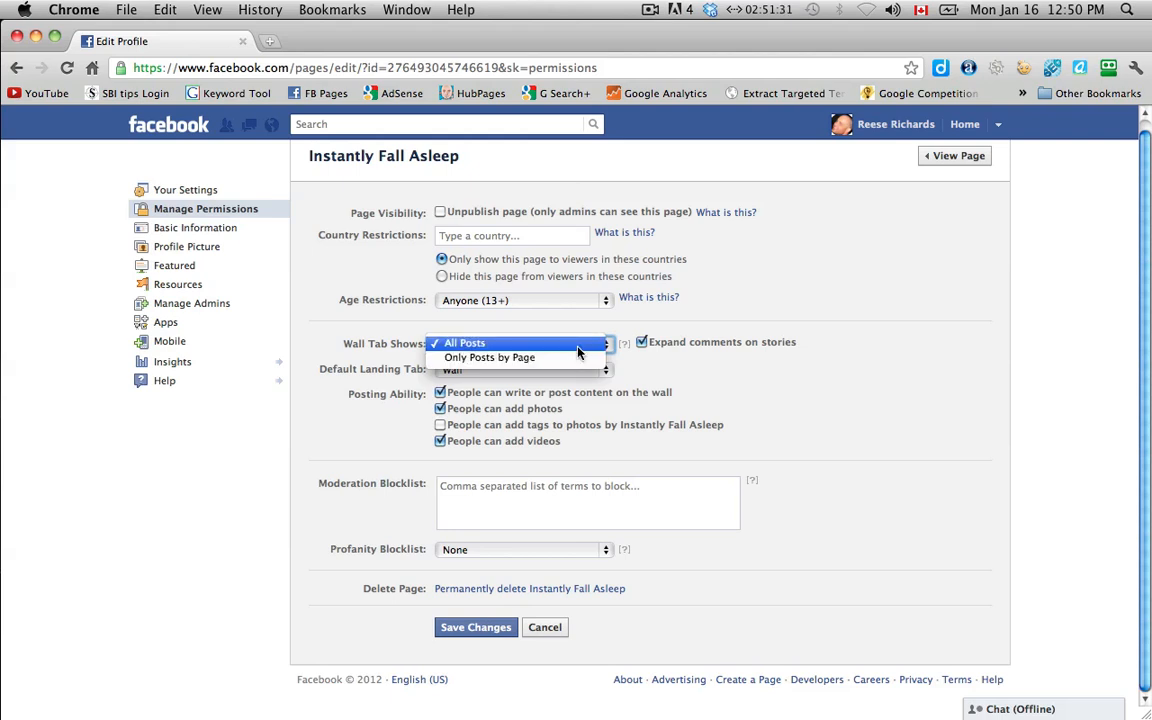
pyautogui.click(464, 342)
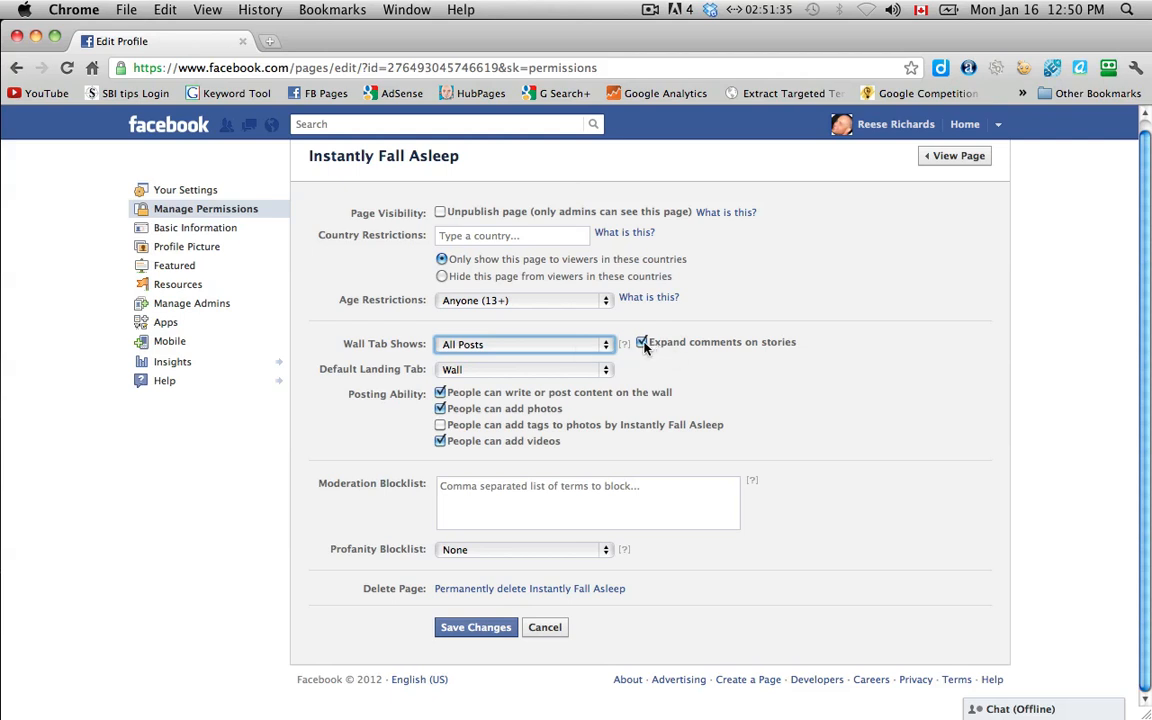
pyautogui.moveTo(730, 348)
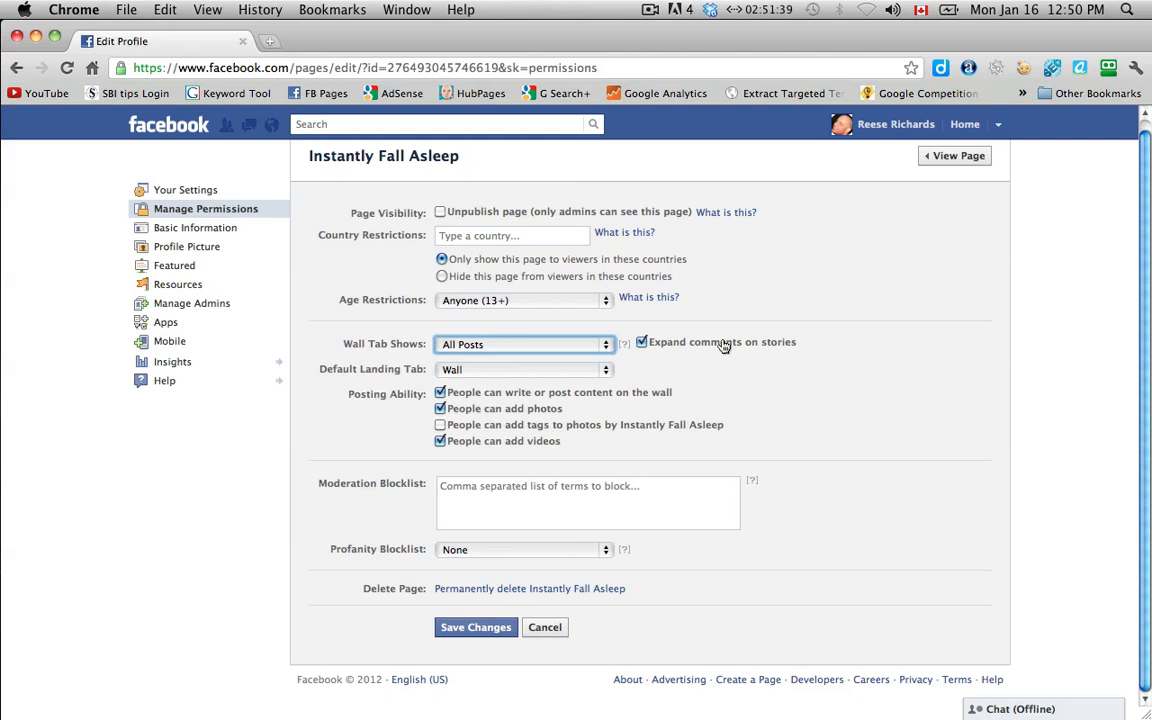
pyautogui.moveTo(728, 350)
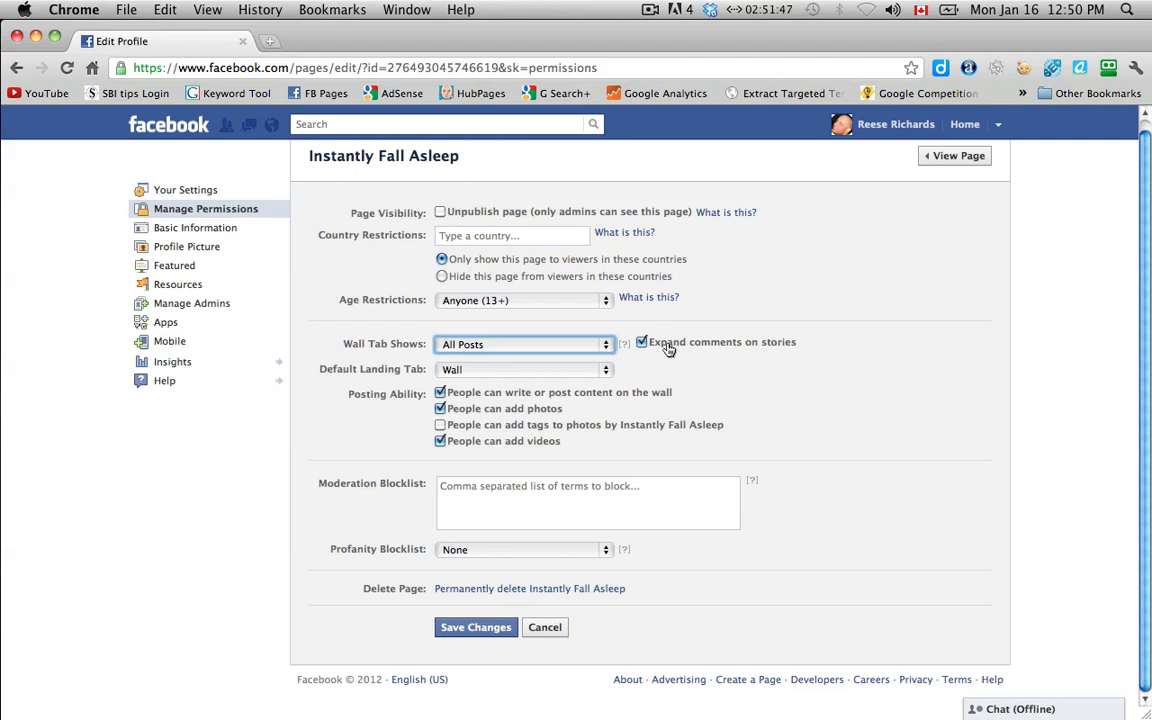
pyautogui.moveTo(684, 348)
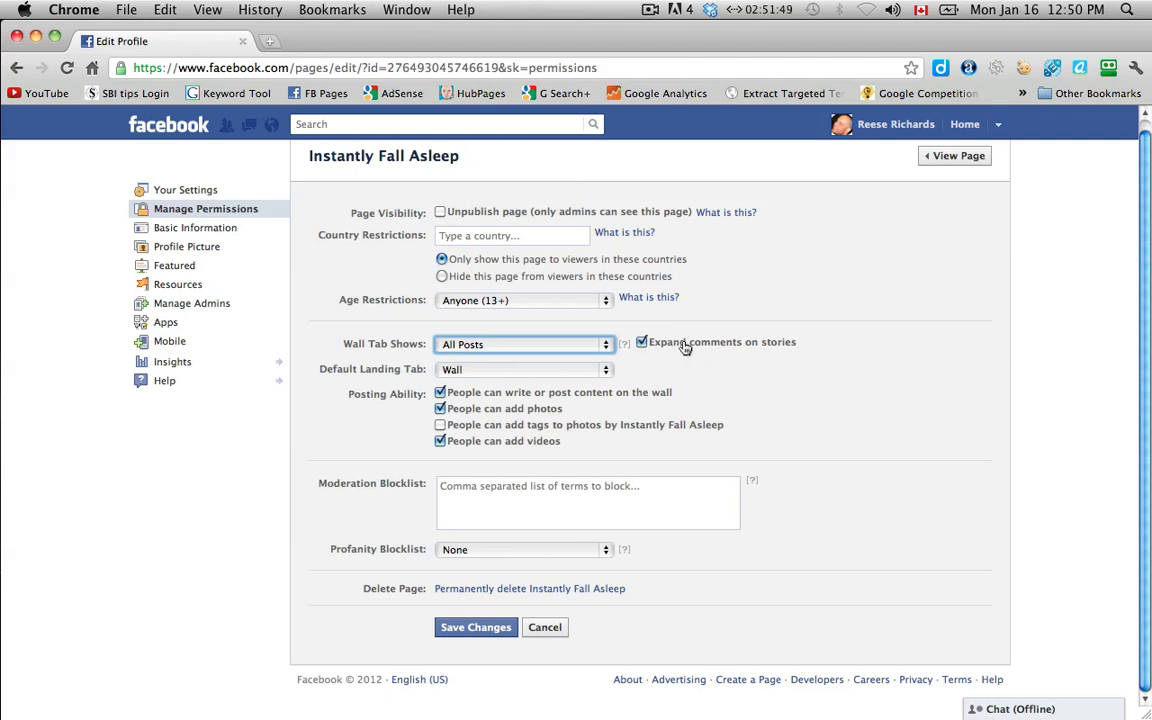
pyautogui.moveTo(730, 356)
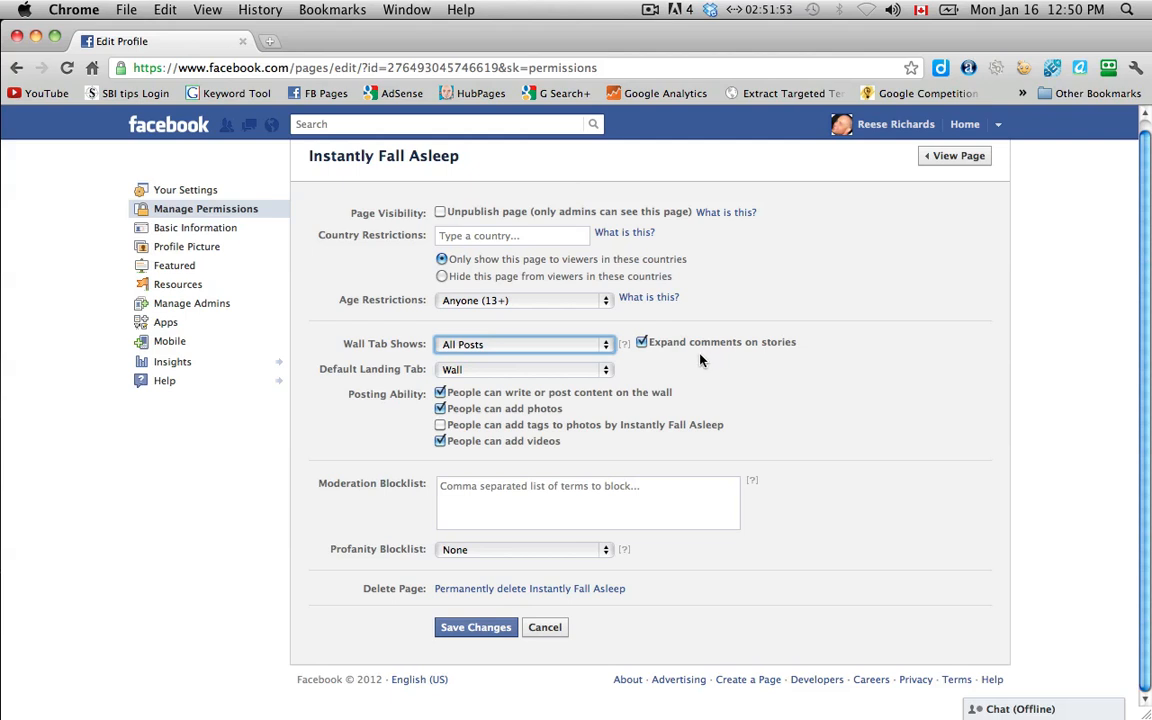
pyautogui.moveTo(342, 376)
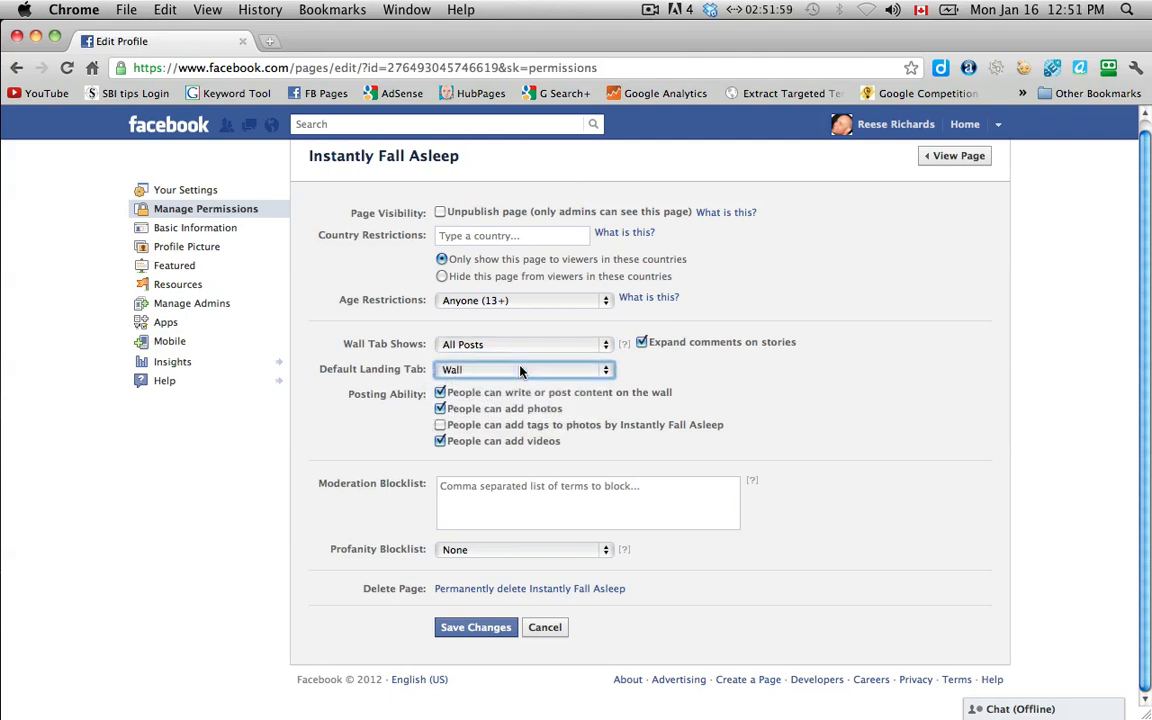
pyautogui.click(524, 368)
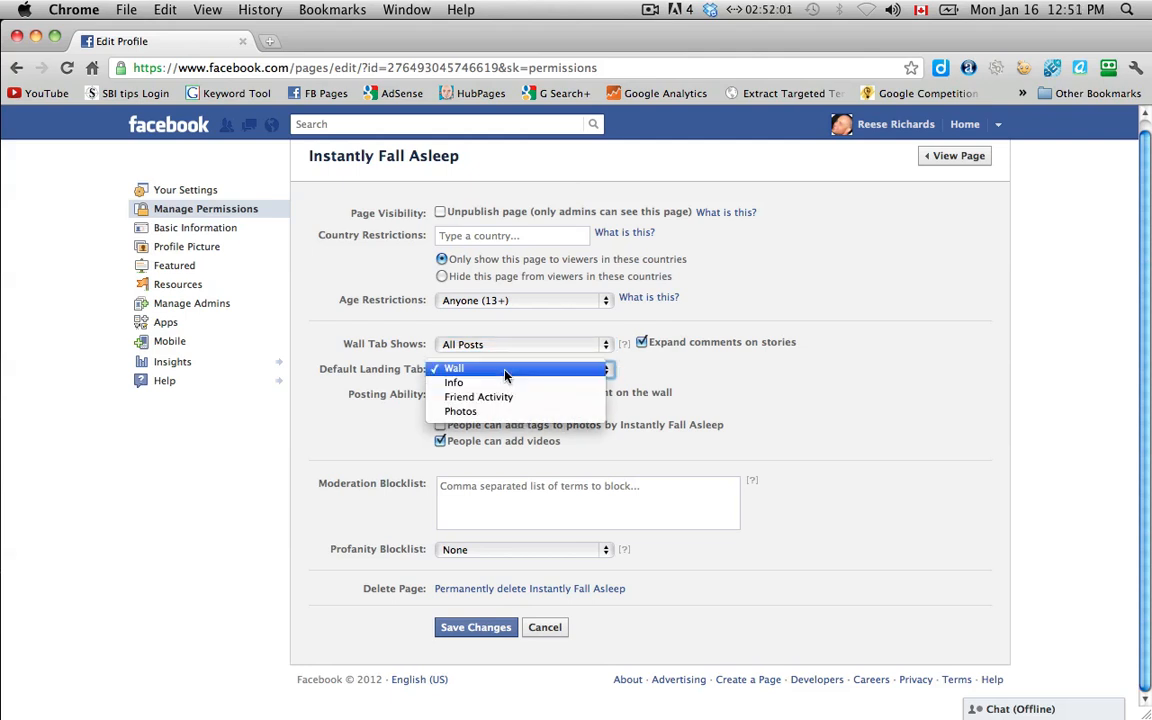
pyautogui.click(452, 368)
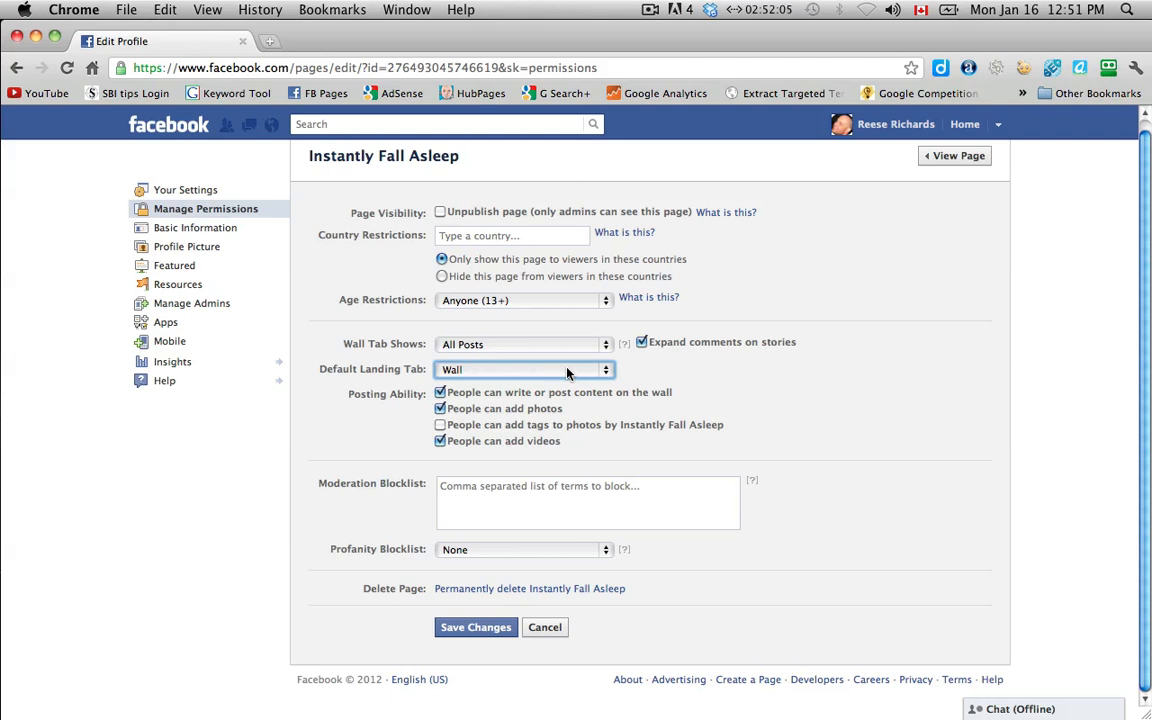
pyautogui.moveTo(684, 376)
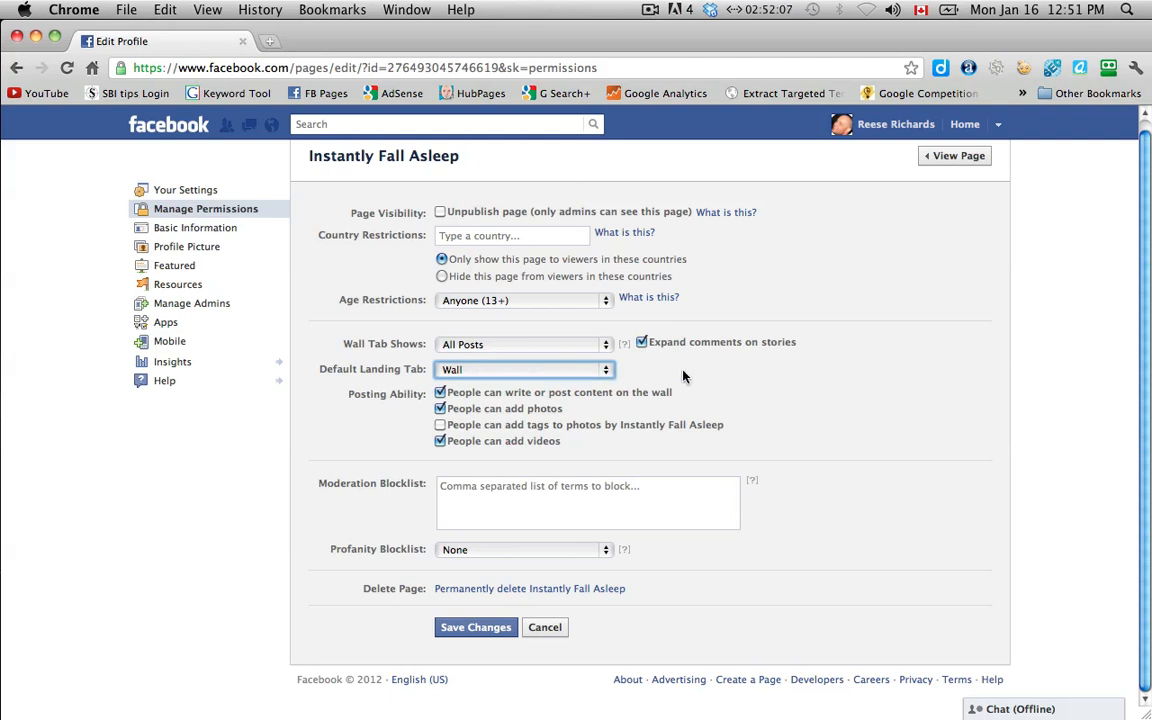
pyautogui.moveTo(780, 388)
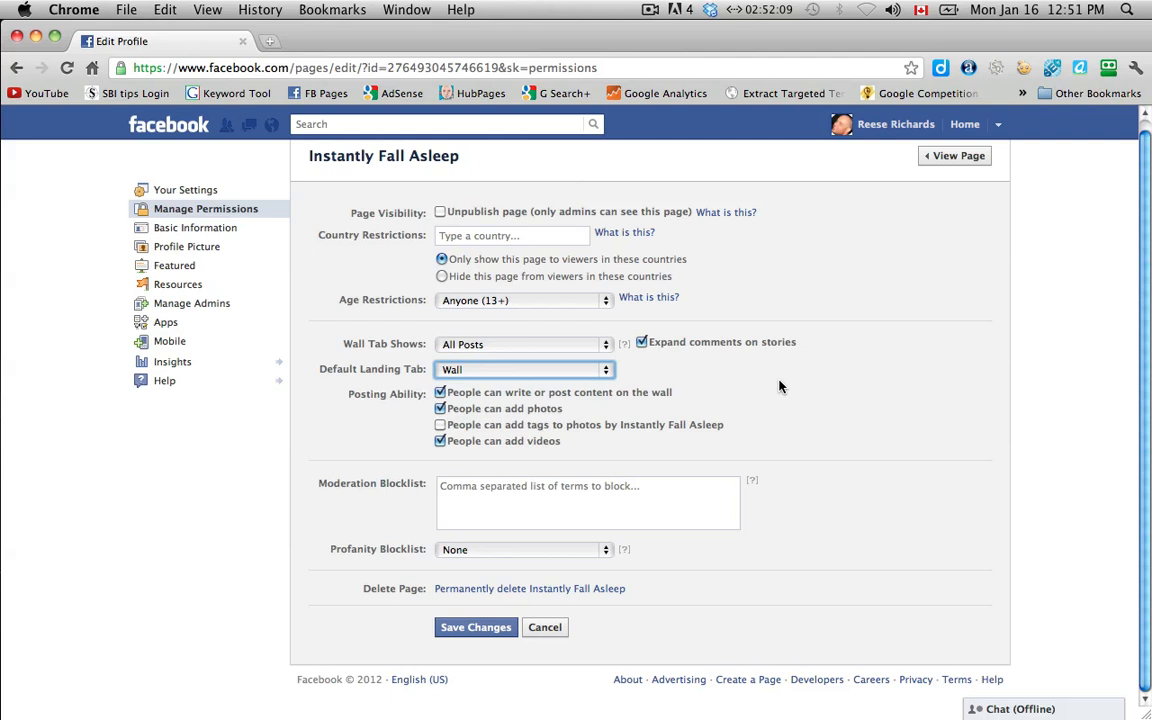
pyautogui.moveTo(440, 424)
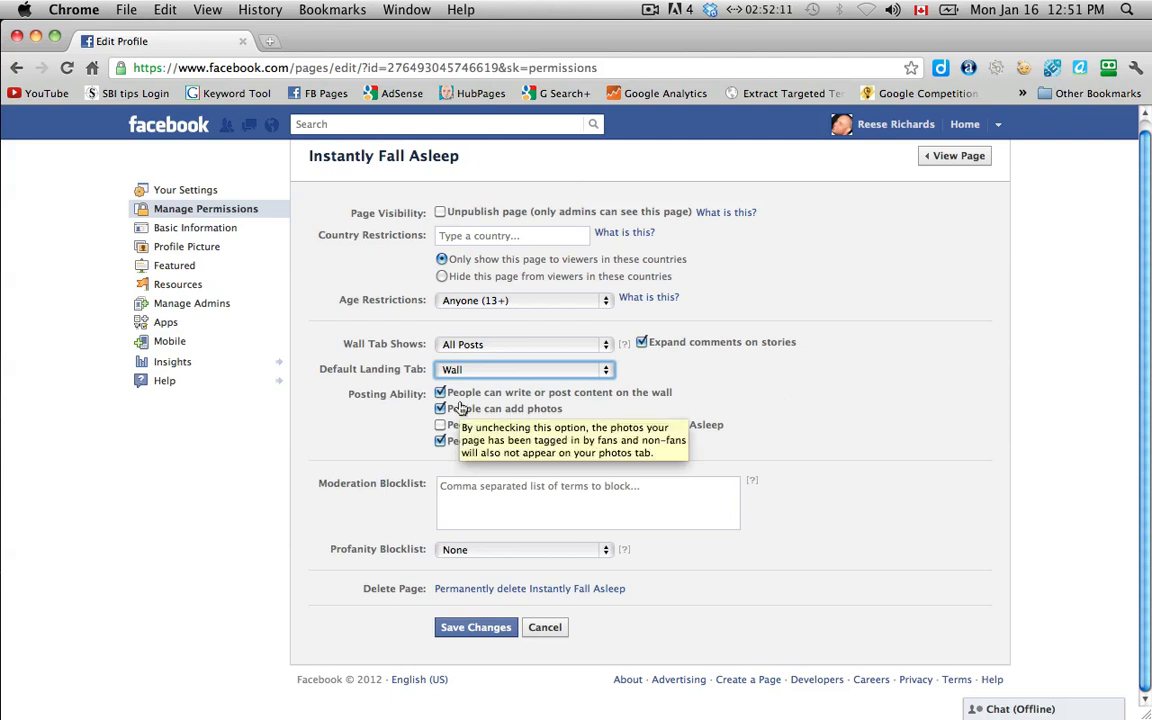
pyautogui.moveTo(508, 404)
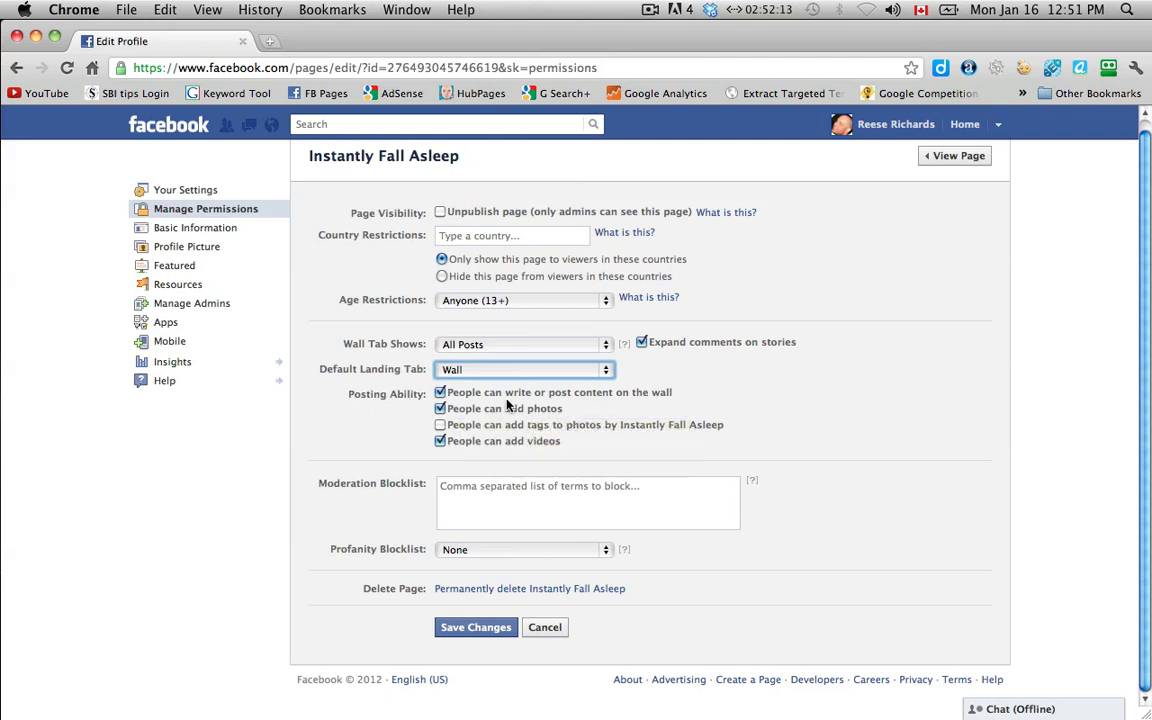
pyautogui.moveTo(652, 400)
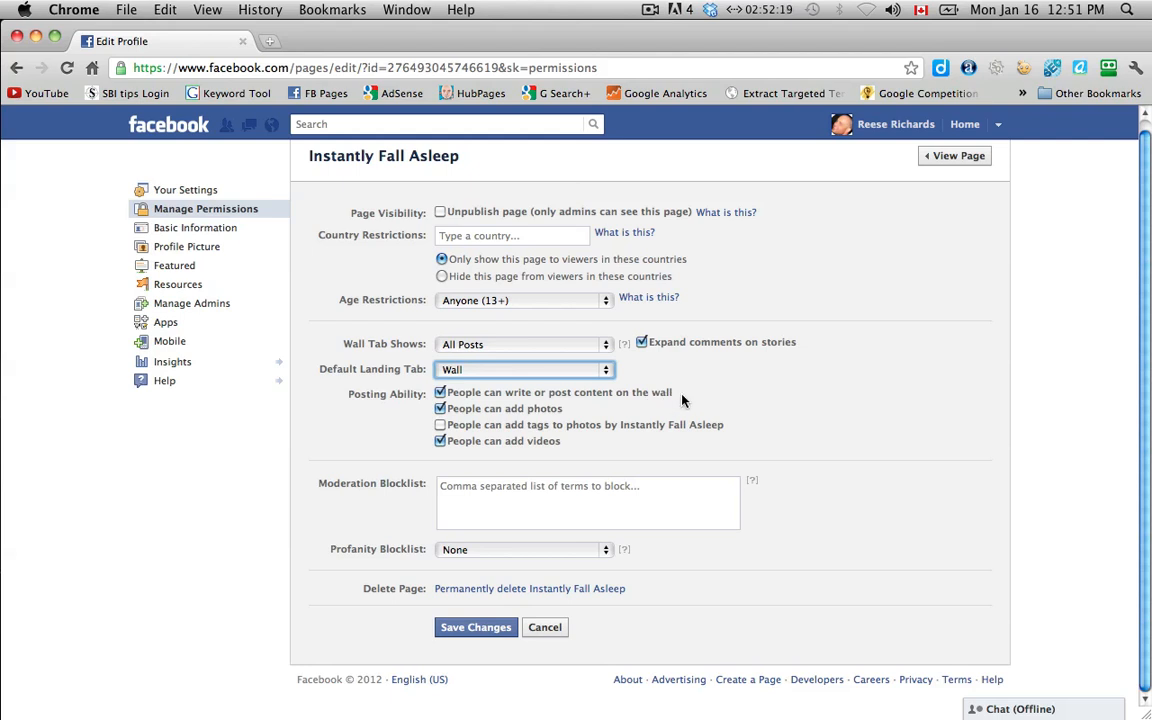
pyautogui.moveTo(488, 418)
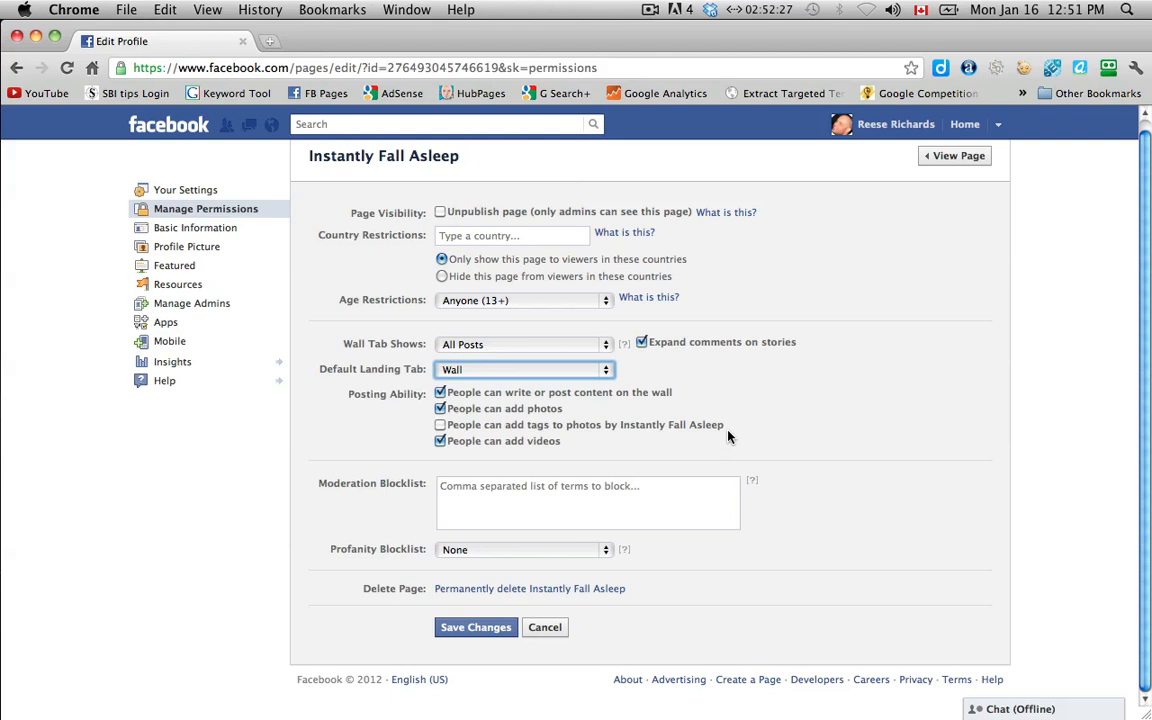
pyautogui.moveTo(744, 420)
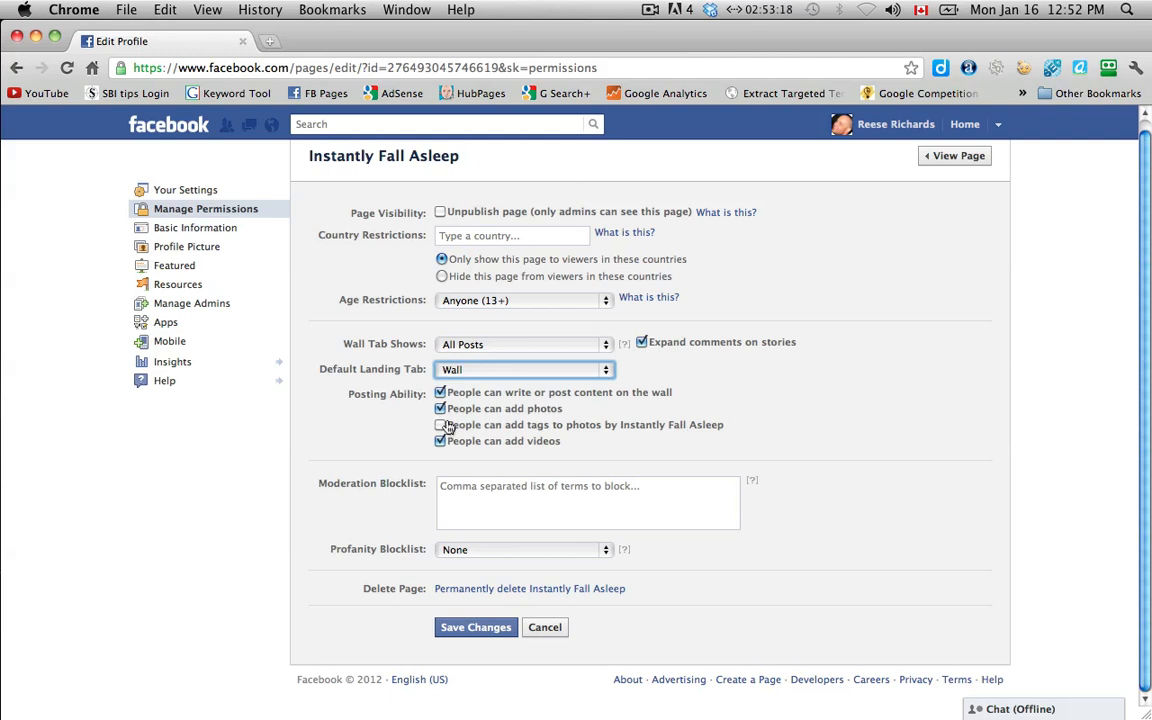
pyautogui.click(440, 424)
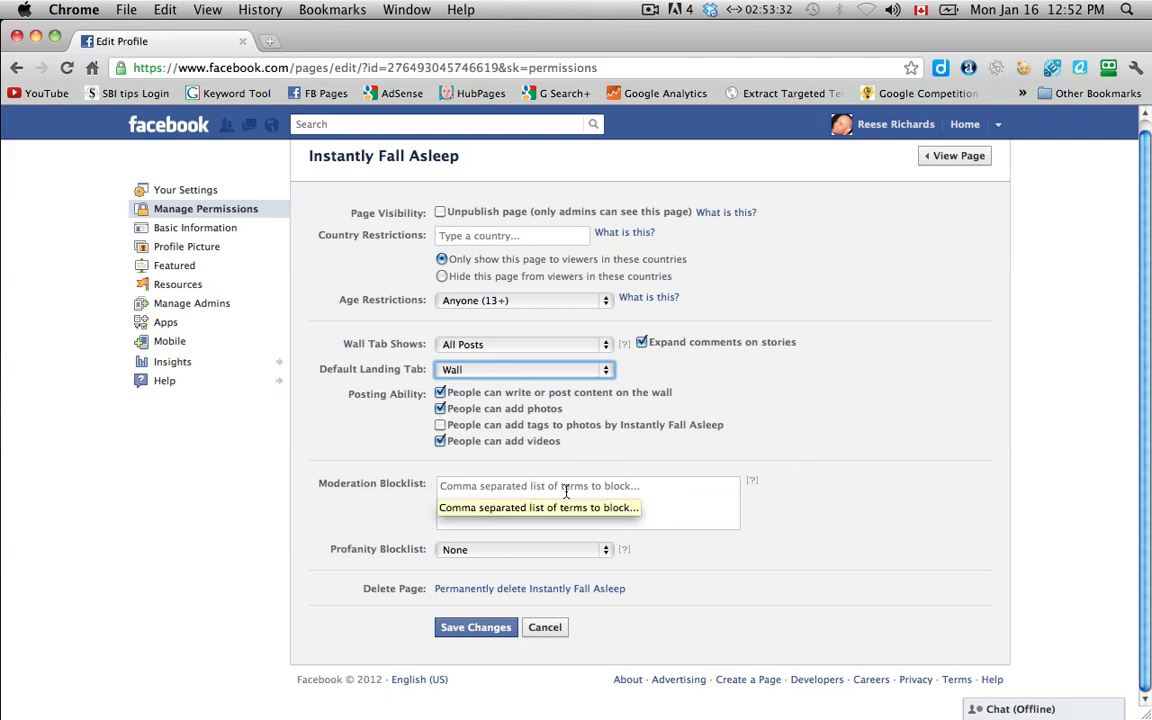
pyautogui.moveTo(752, 486)
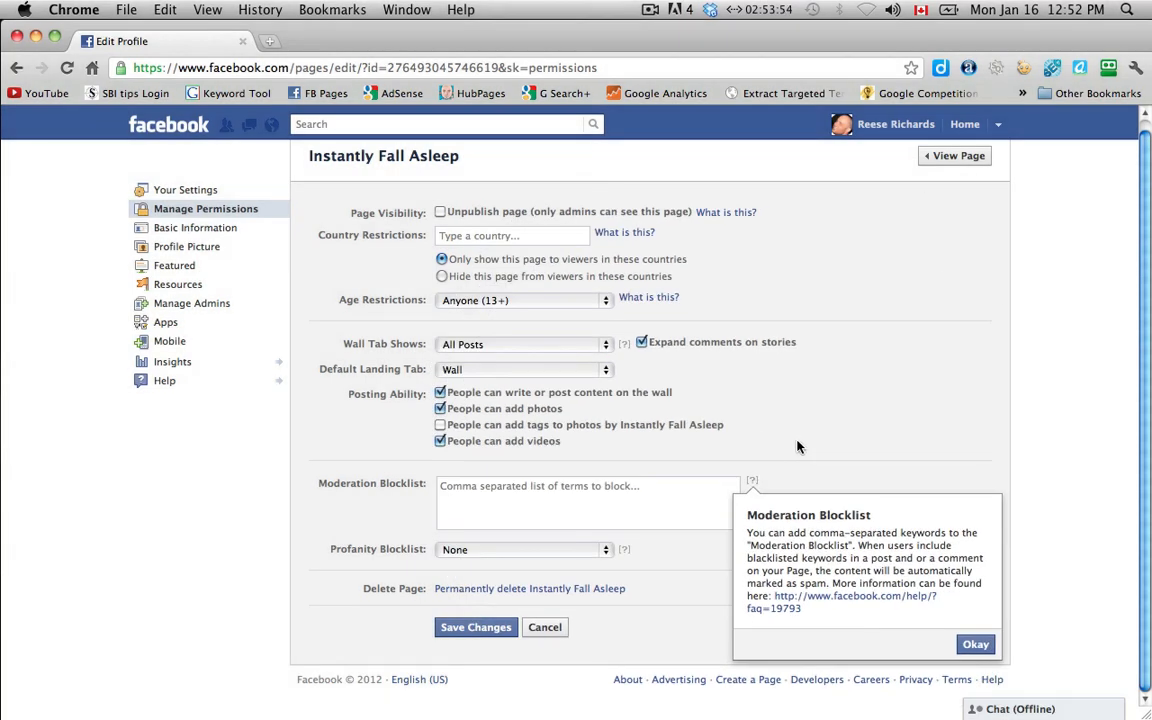
pyautogui.moveTo(804, 446)
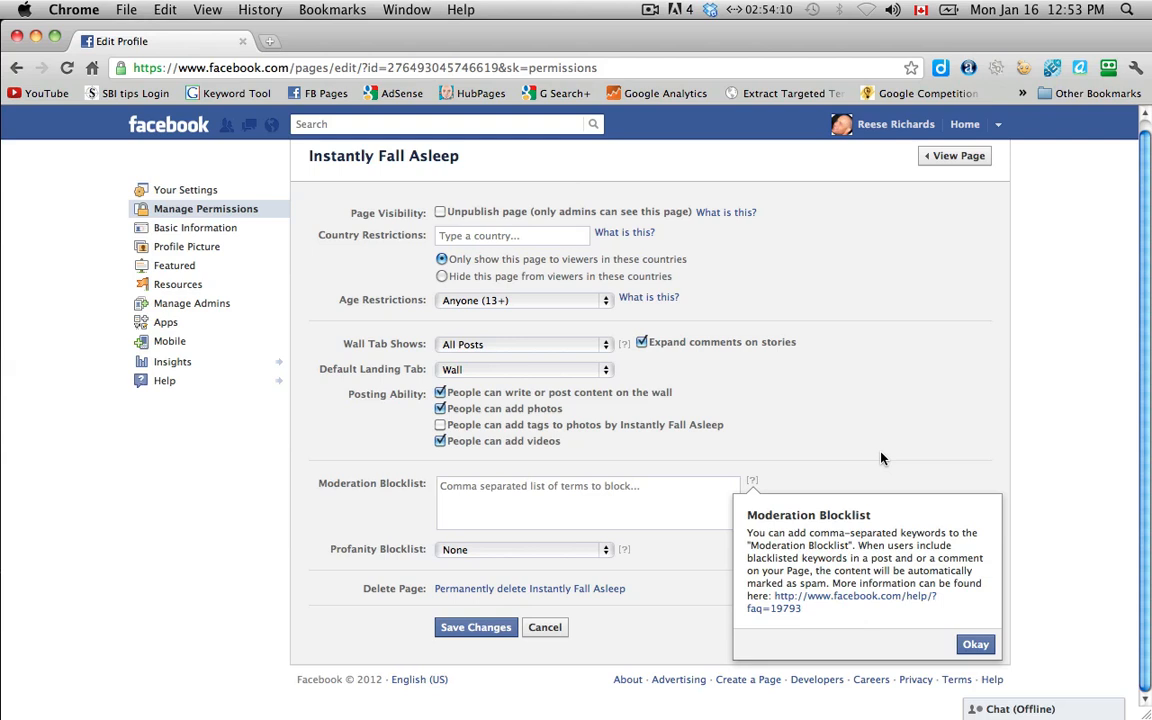
pyautogui.click(584, 502)
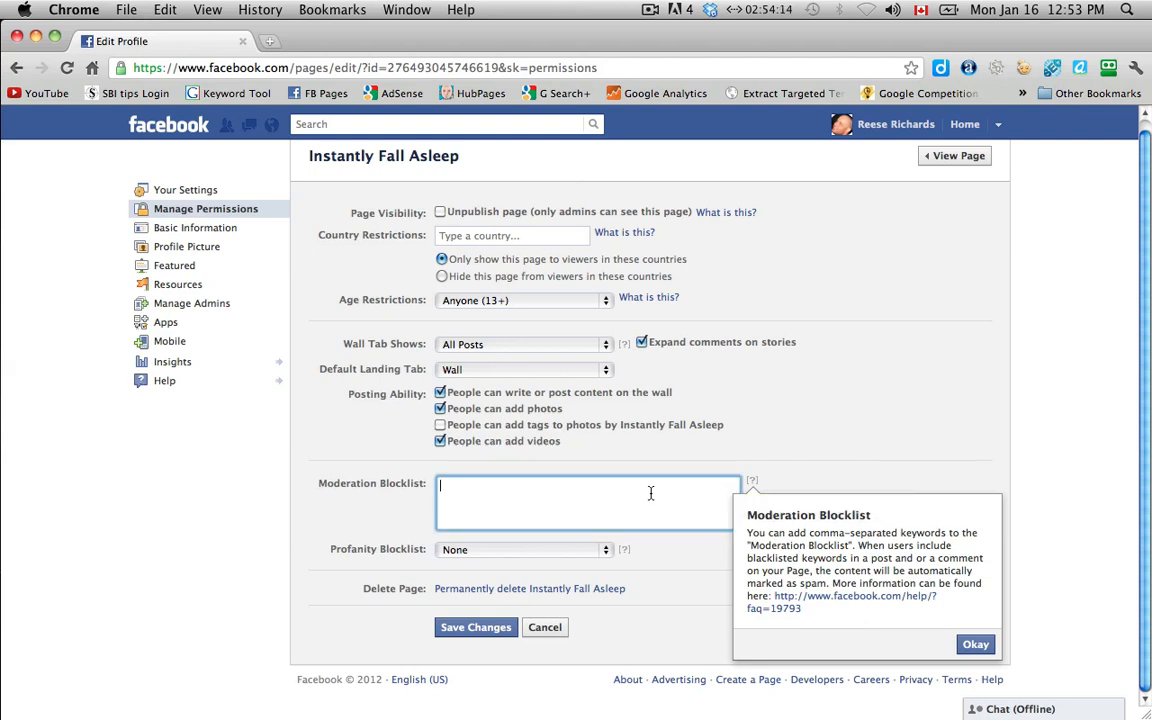
pyautogui.moveTo(968, 452)
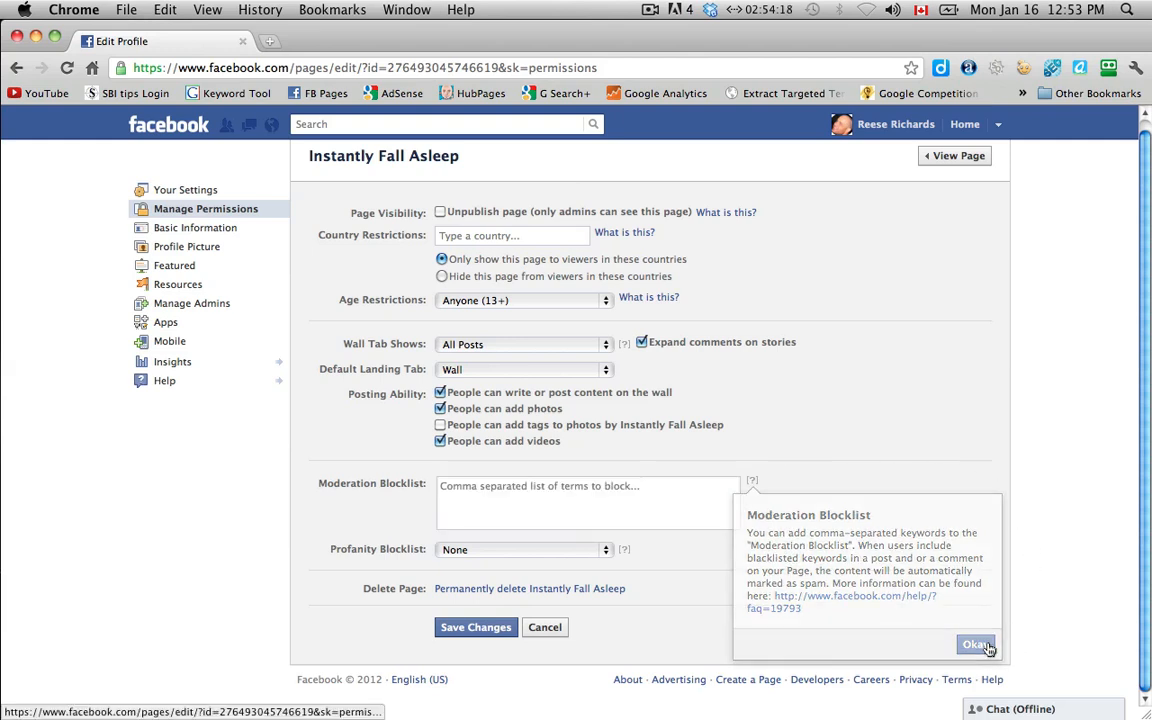
pyautogui.click(976, 644)
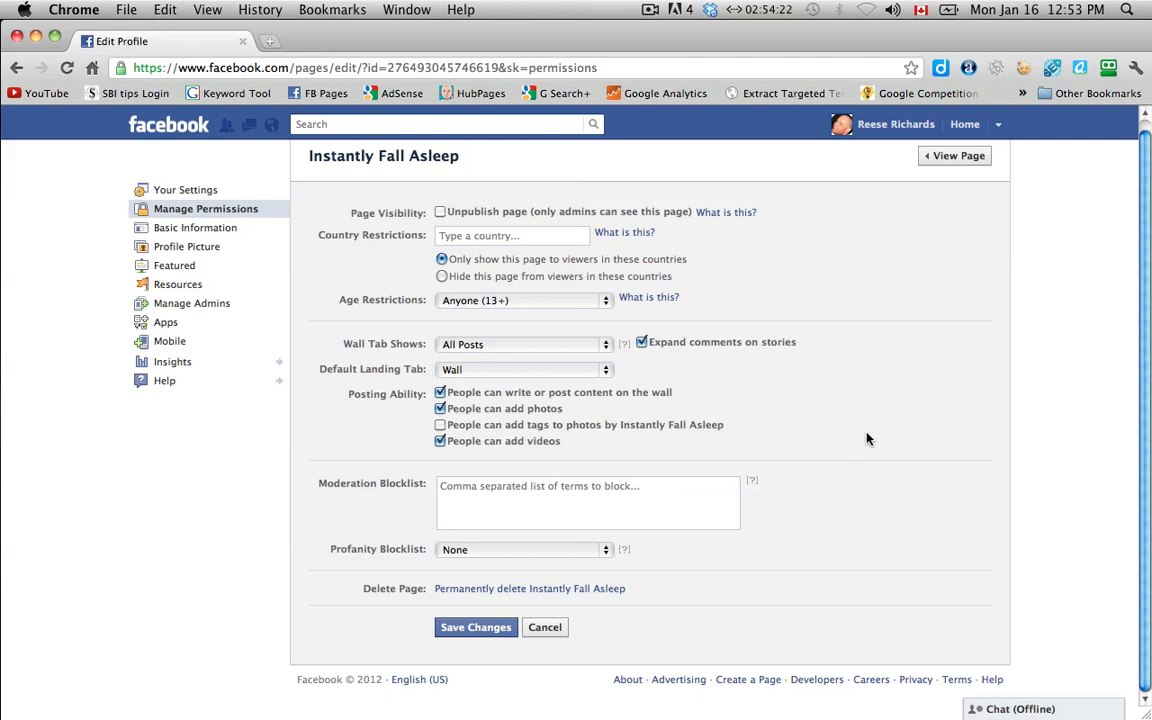
pyautogui.moveTo(858, 442)
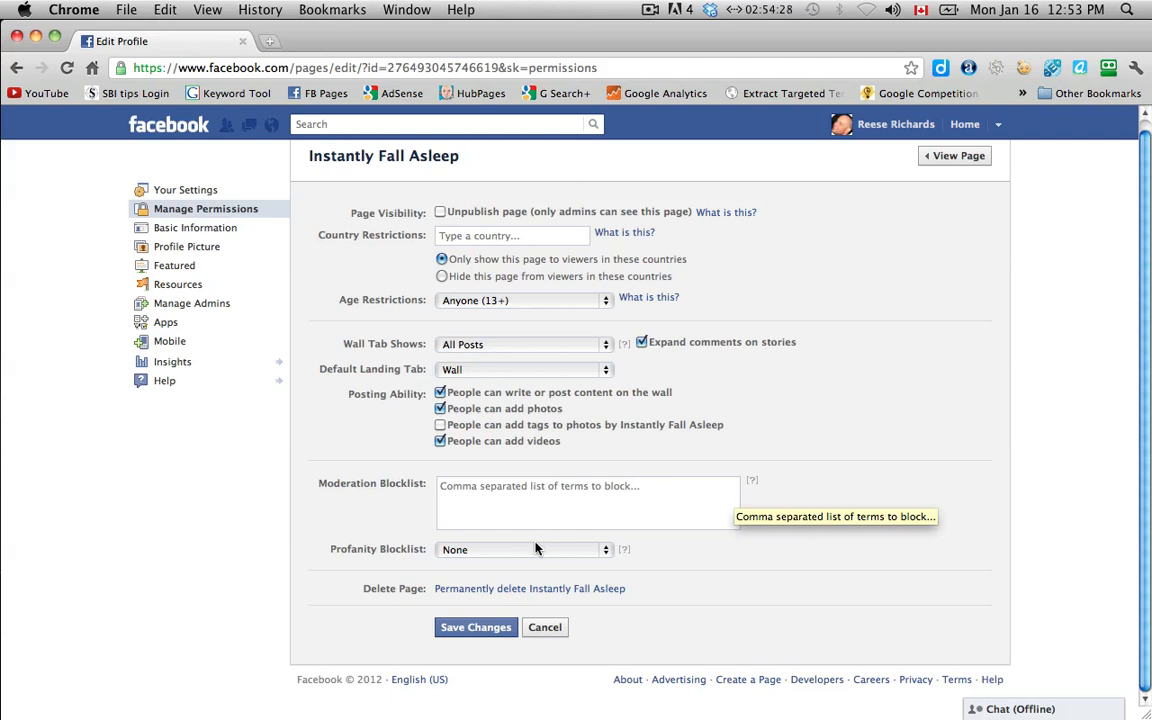
pyautogui.click(520, 548)
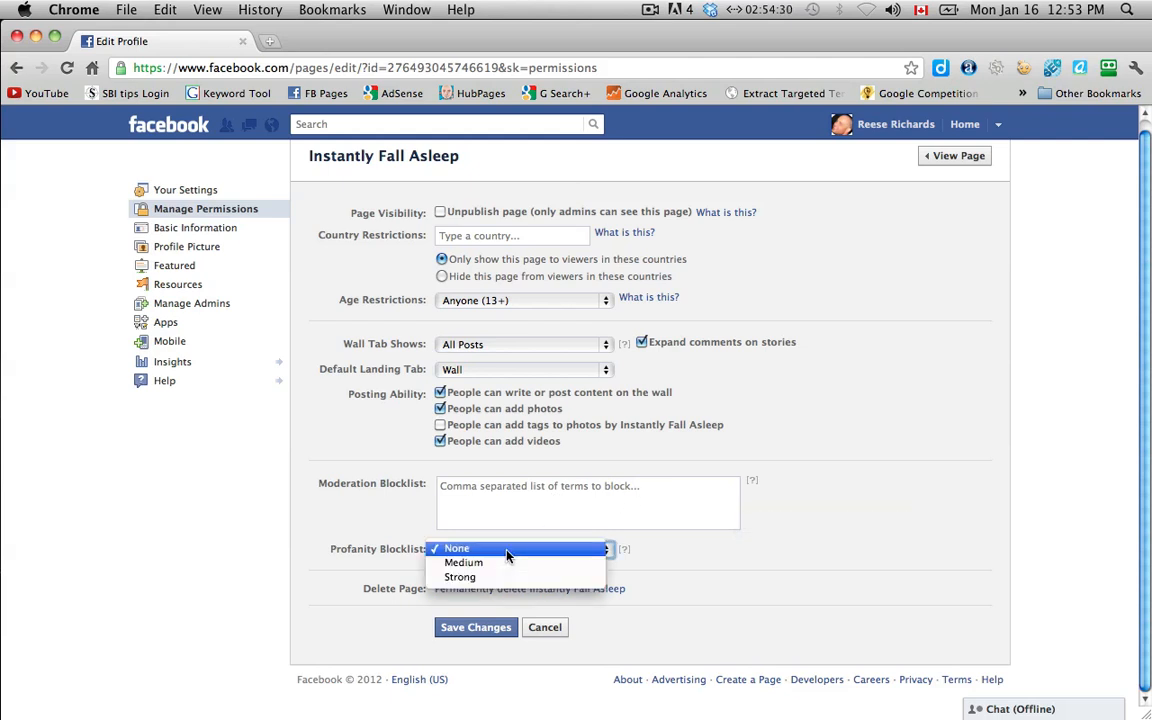
pyautogui.click(456, 548)
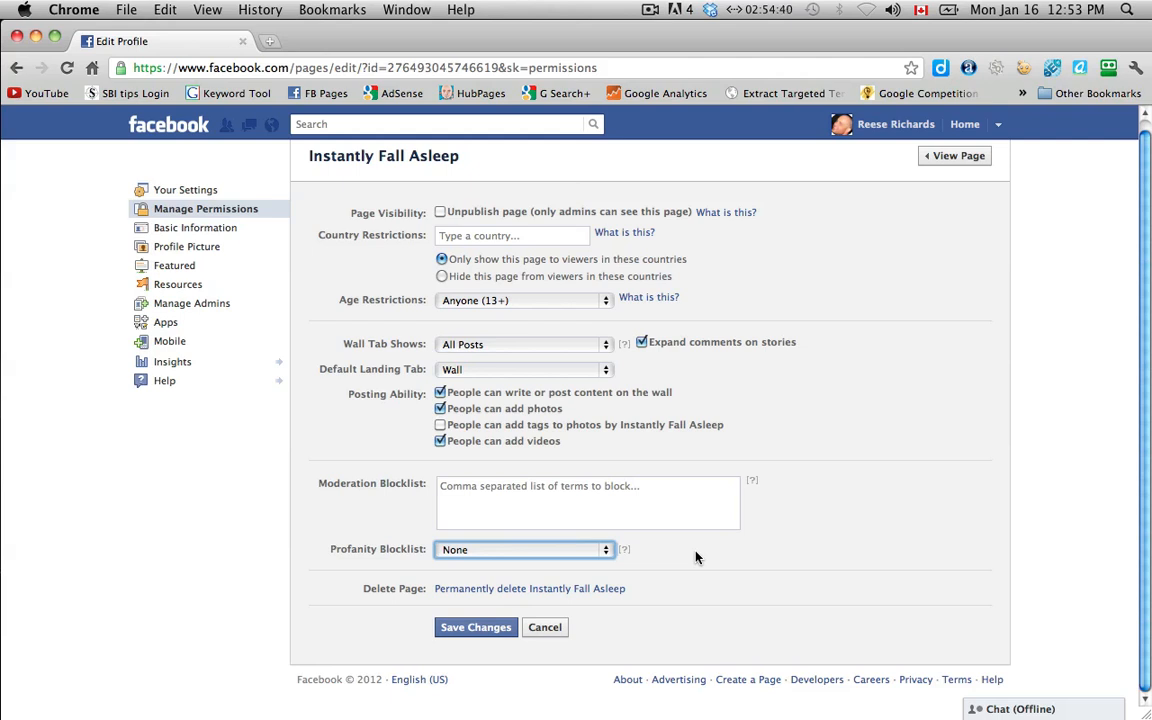
pyautogui.moveTo(890, 600)
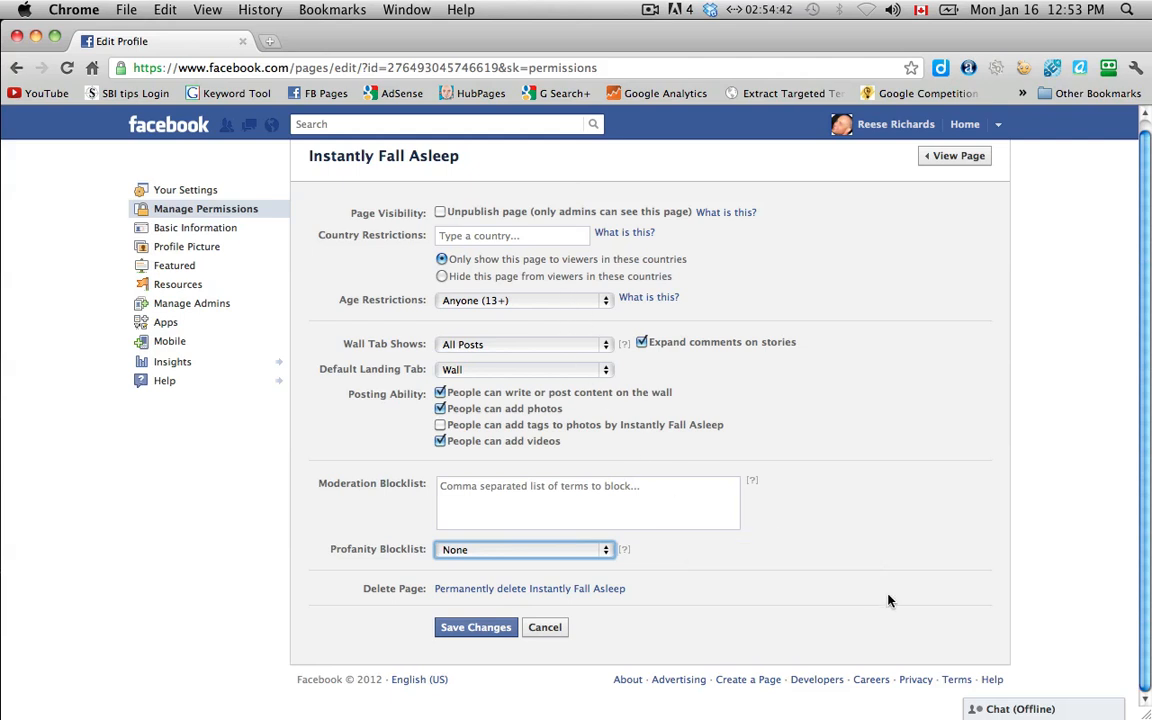
pyautogui.click(522, 548)
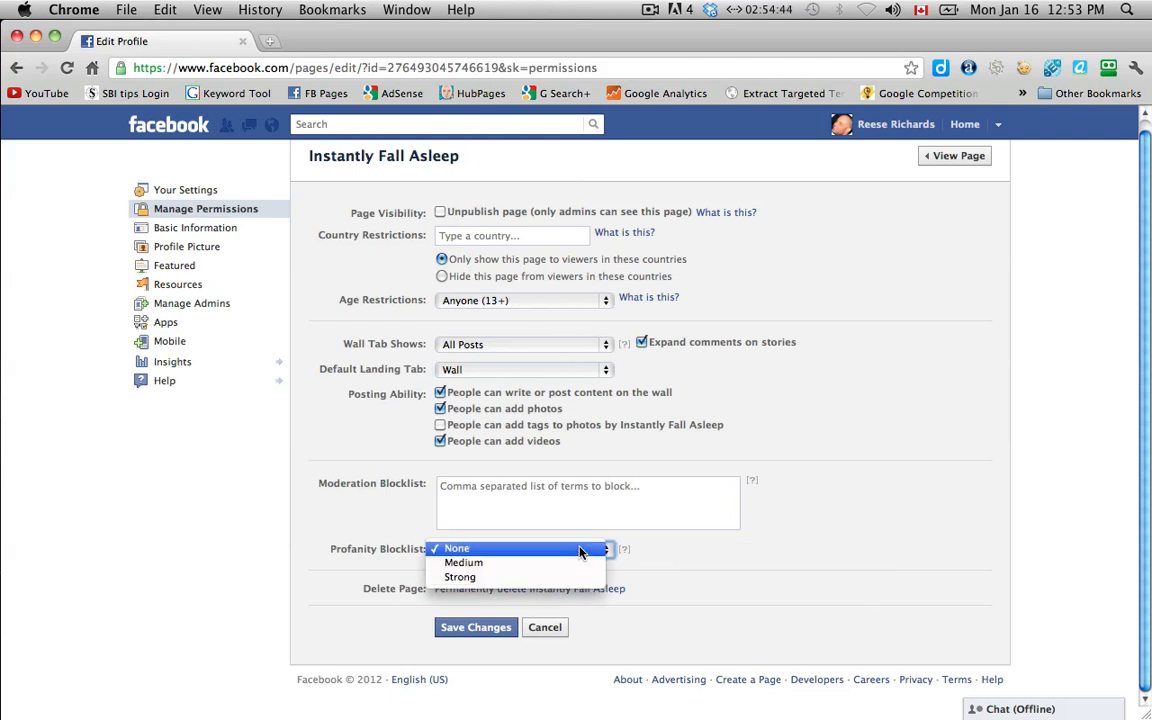
pyautogui.click(456, 548)
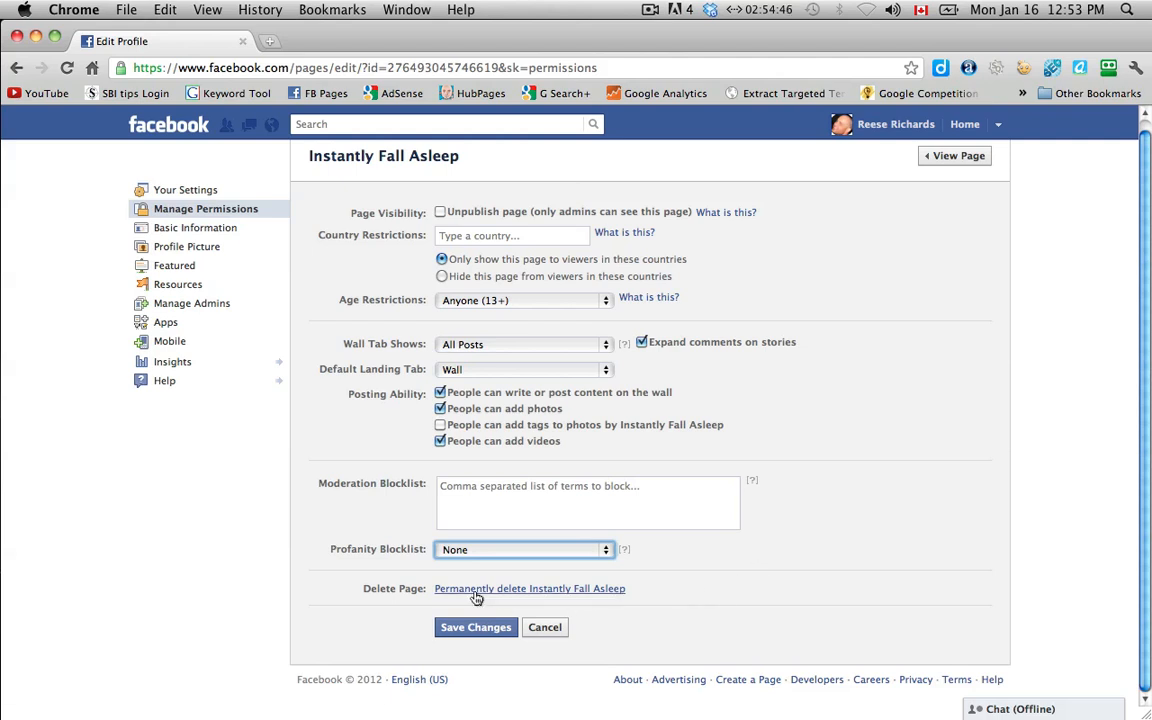
pyautogui.moveTo(724, 600)
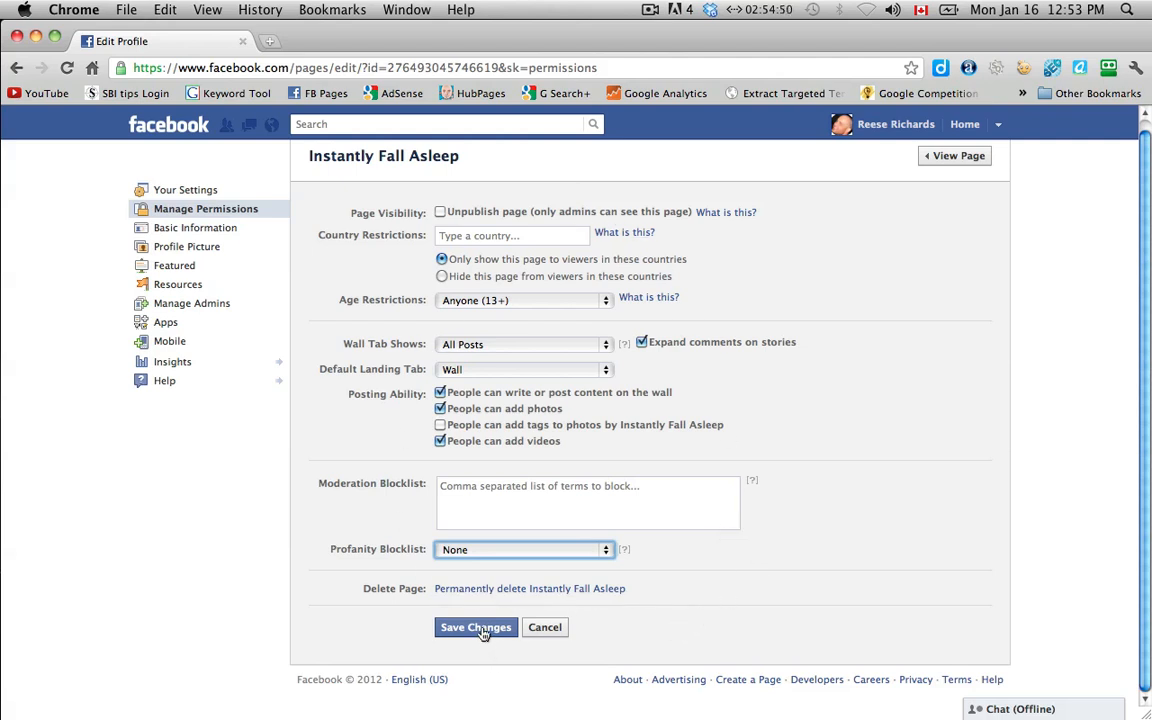
# - Save the page permission changes with wall at All Posts and profanity blocklist None
pyautogui.click(476, 628)
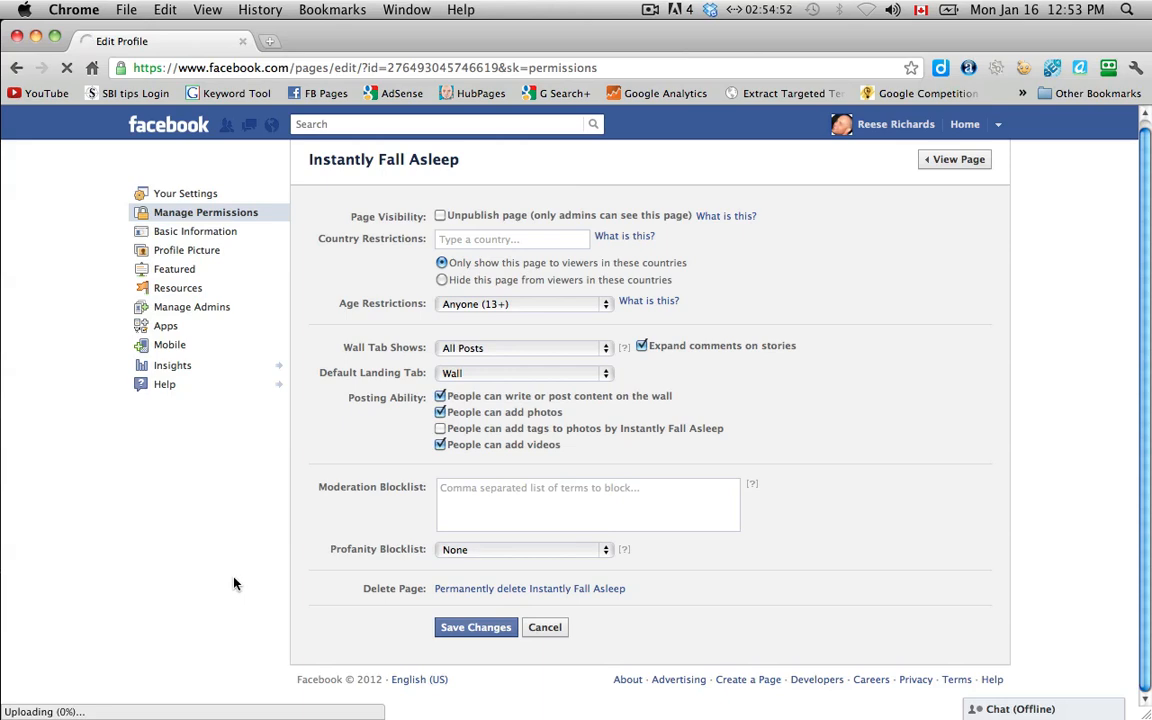